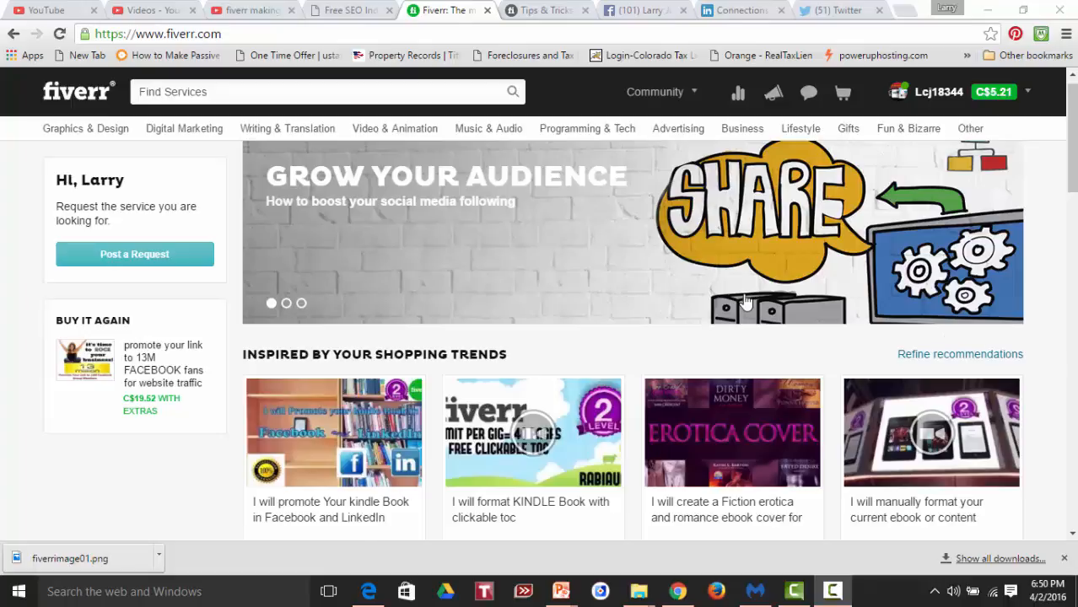
mouse_move(709, 239)
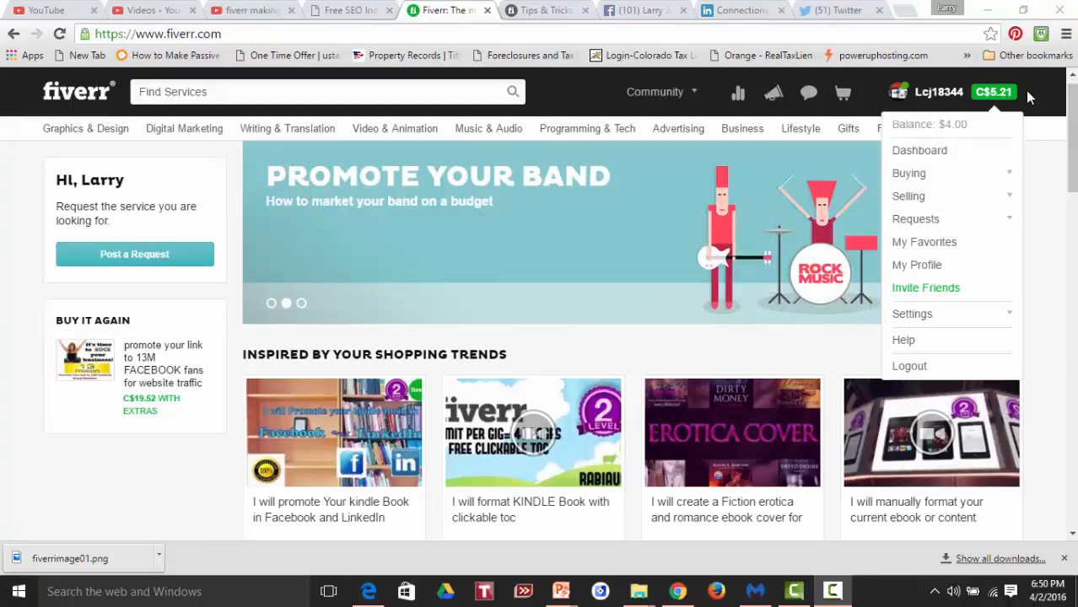
mouse_move(925, 287)
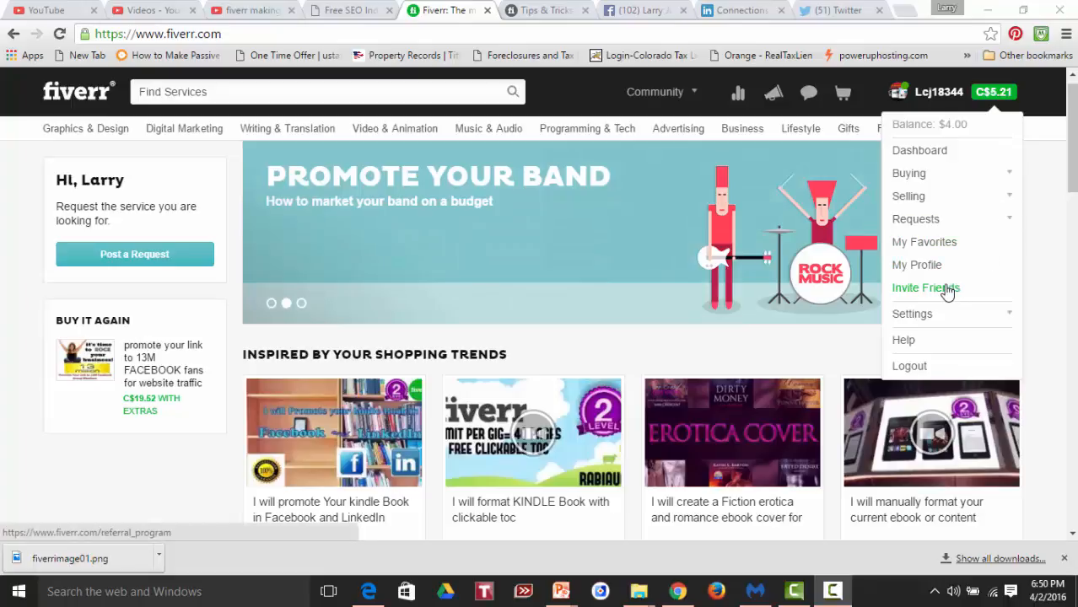
- Reach the referral program page and its 'More ways to share with friends' icons
left_click(925, 286)
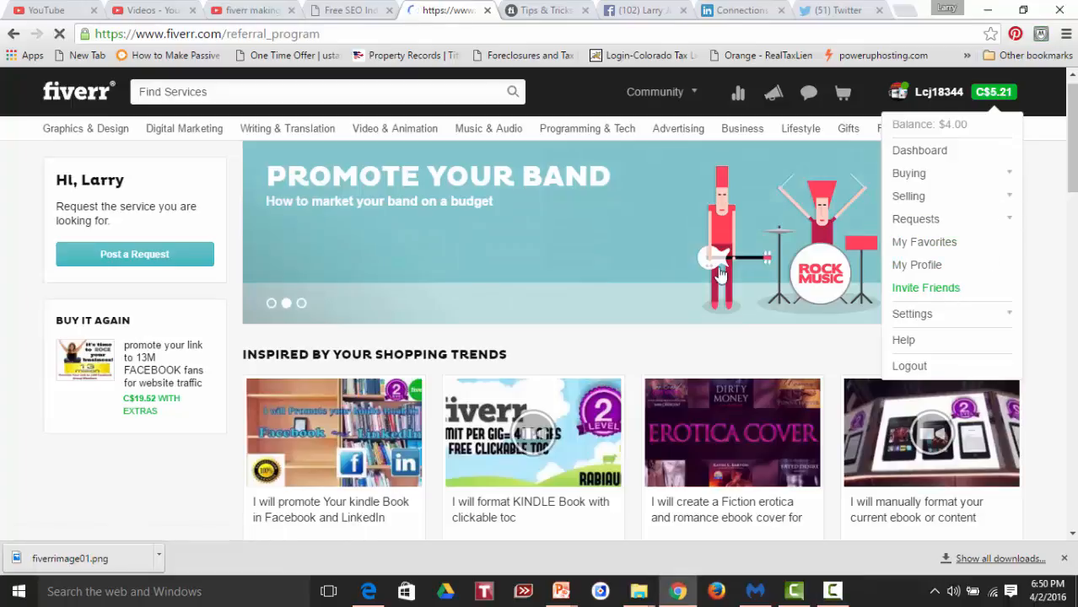
left_click(924, 287)
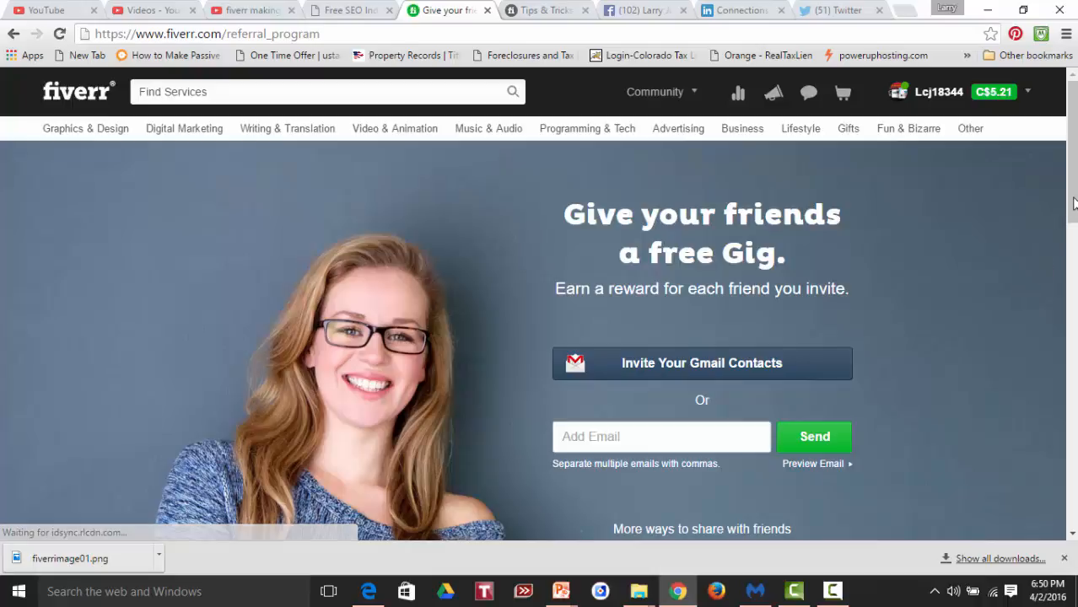
scroll("down", 3)
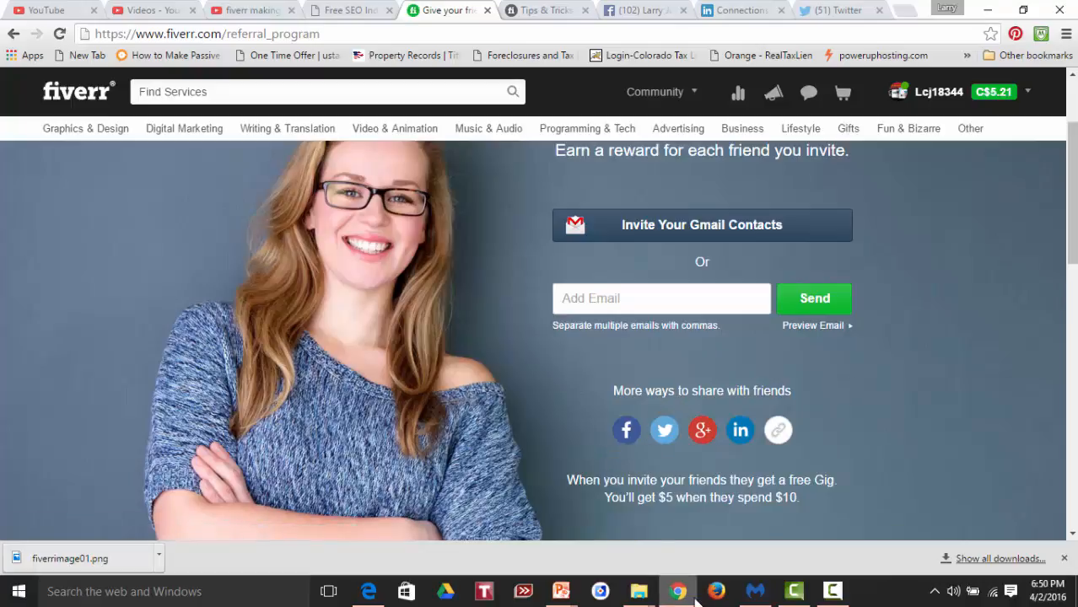
mouse_move(367, 590)
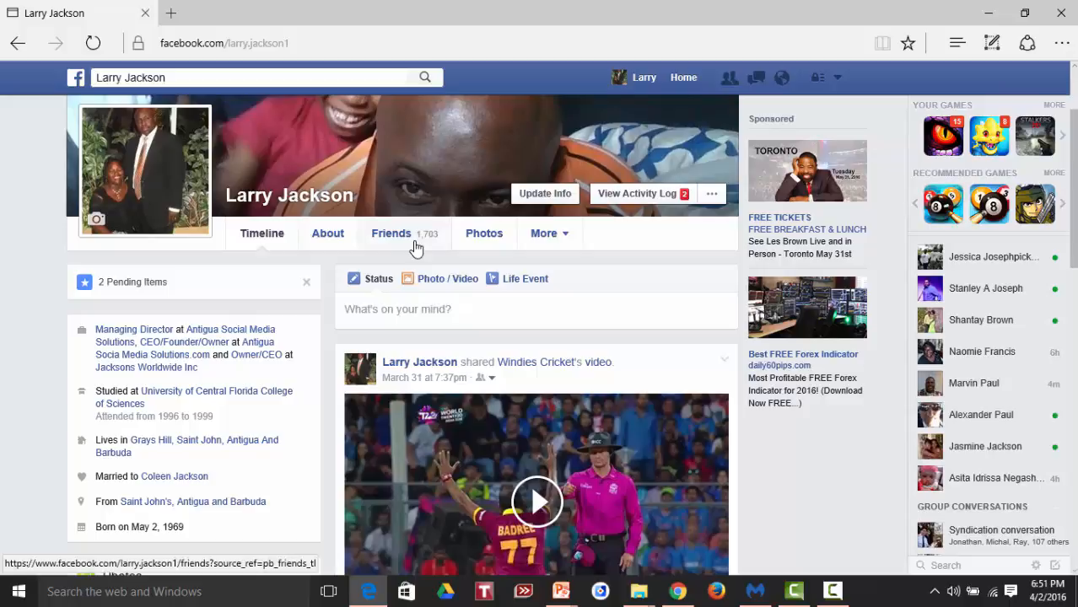
mouse_move(425, 251)
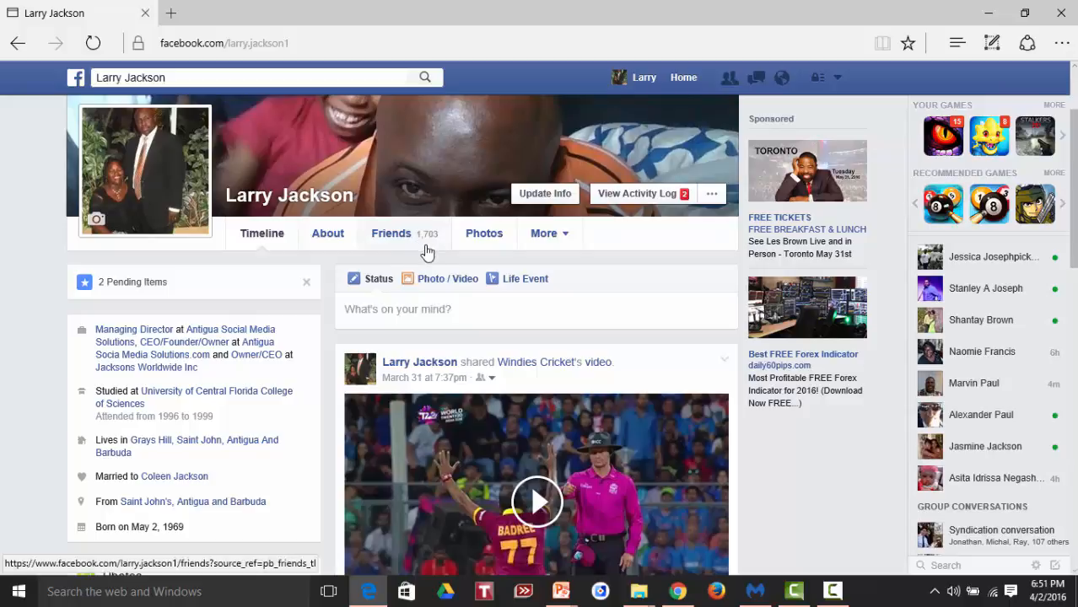
mouse_move(408, 260)
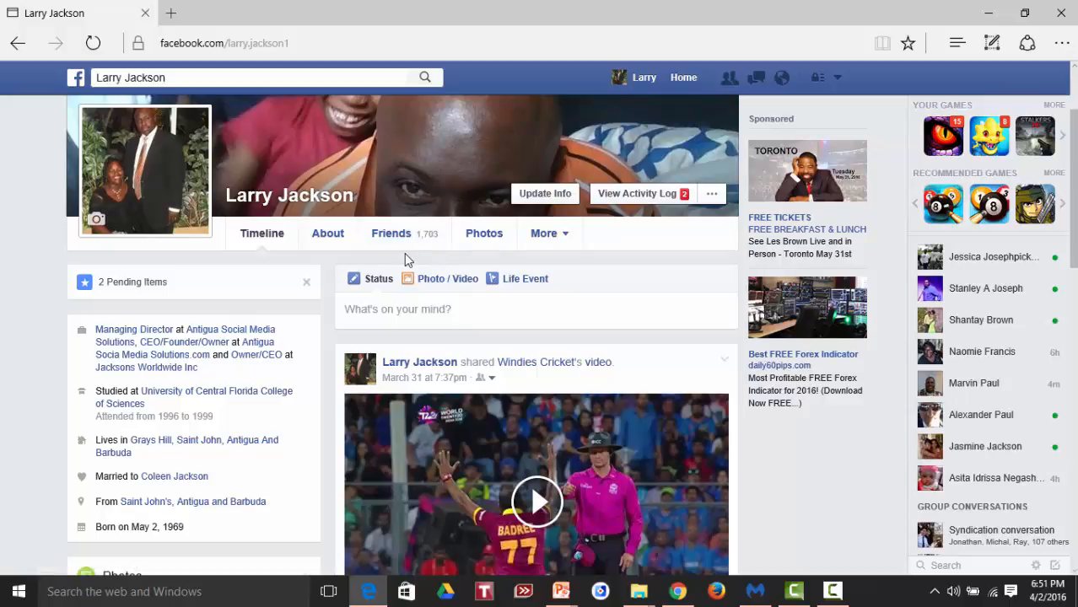
mouse_move(391, 233)
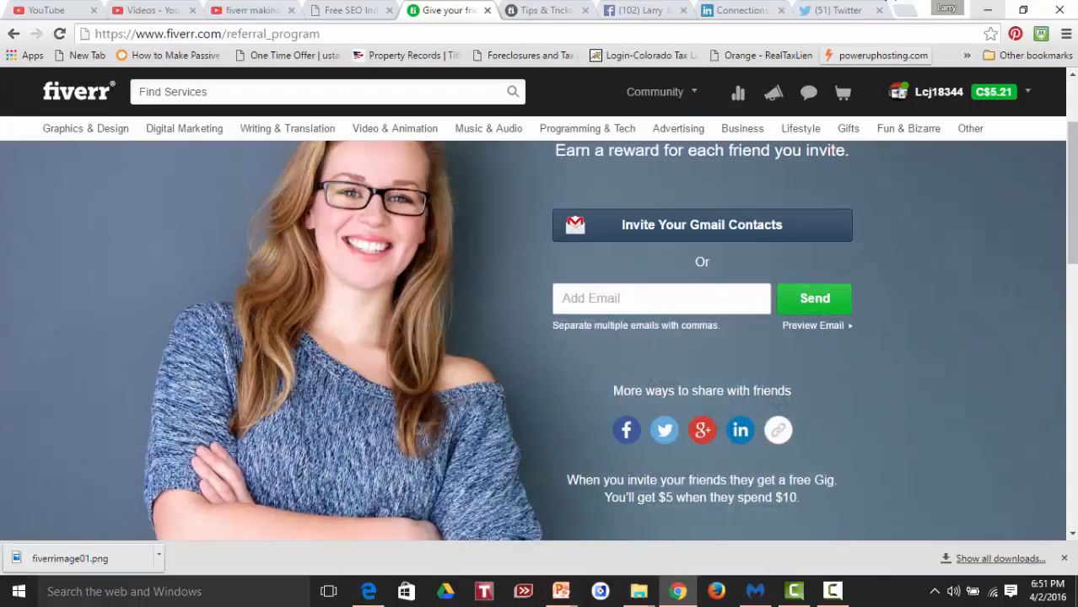
- Check the 3668 LinkedIn connections, then reach My Gigs via Selling in the account menu
left_click(740, 10)
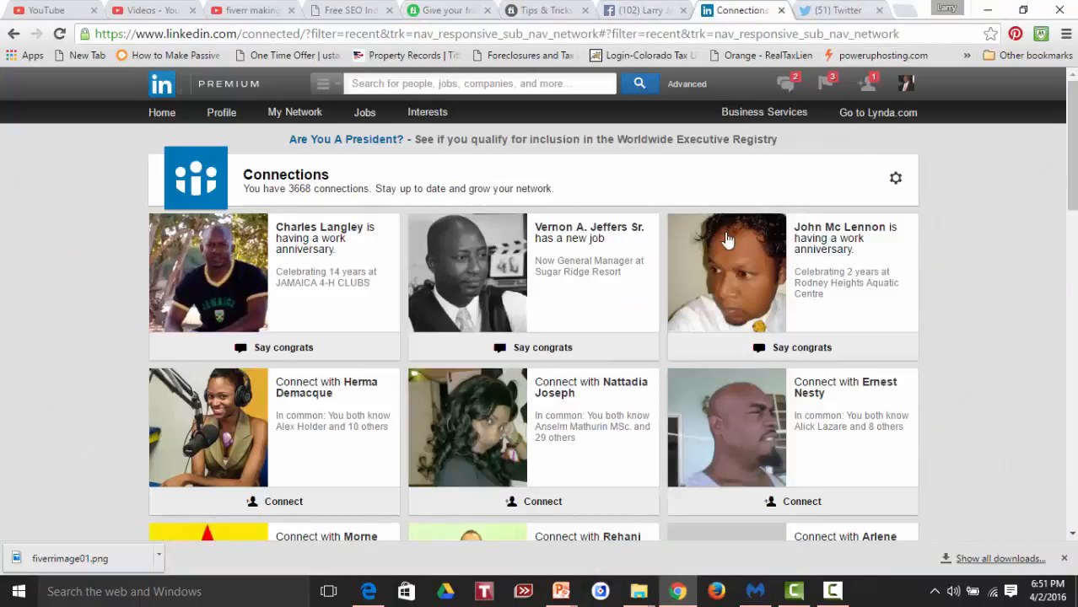
mouse_move(564, 344)
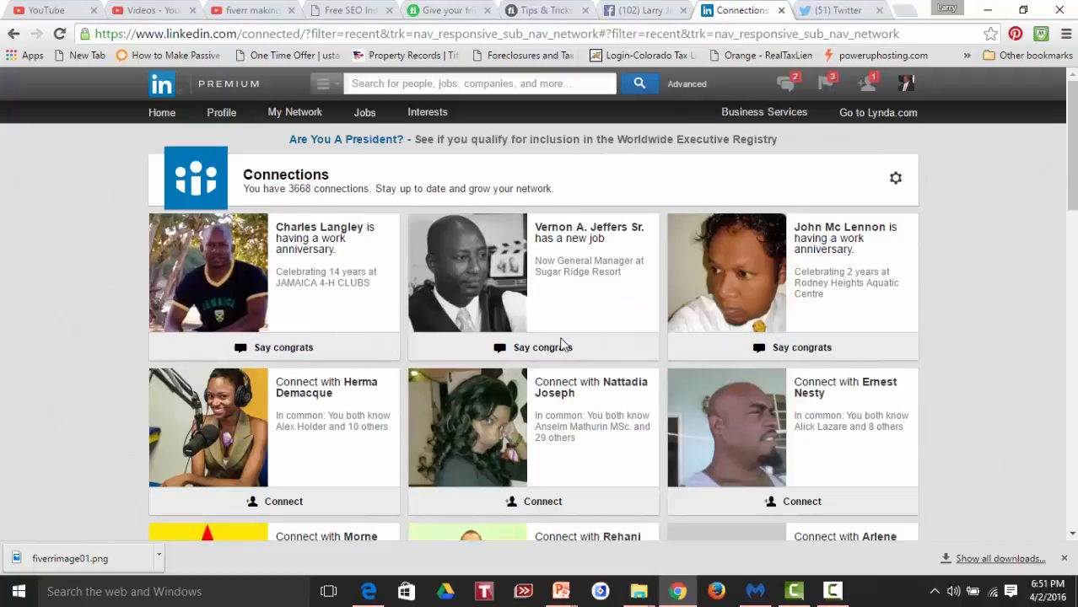
left_click(447, 10)
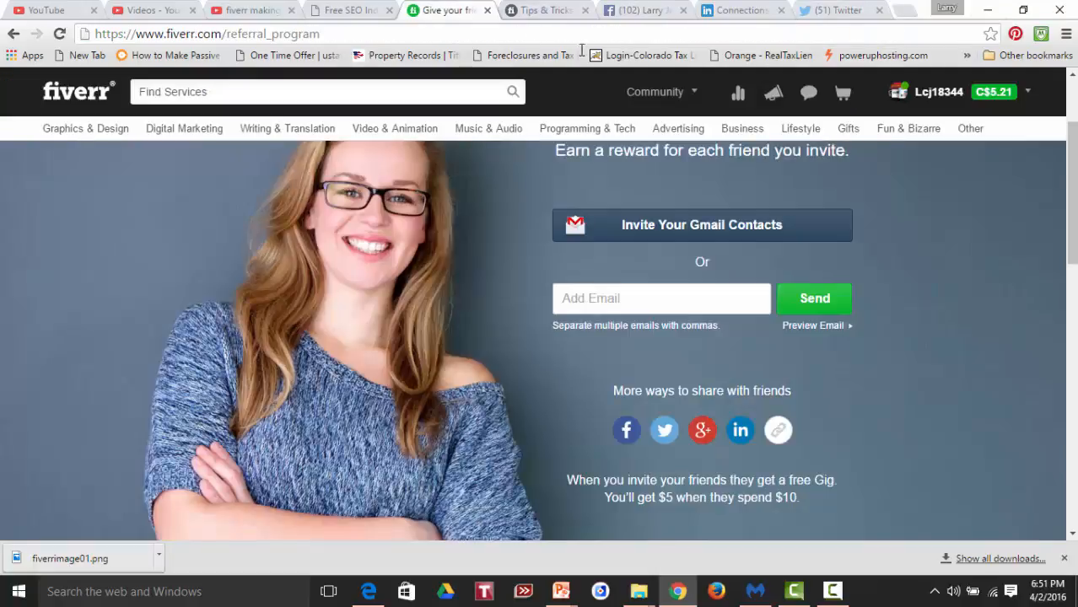
left_click(937, 91)
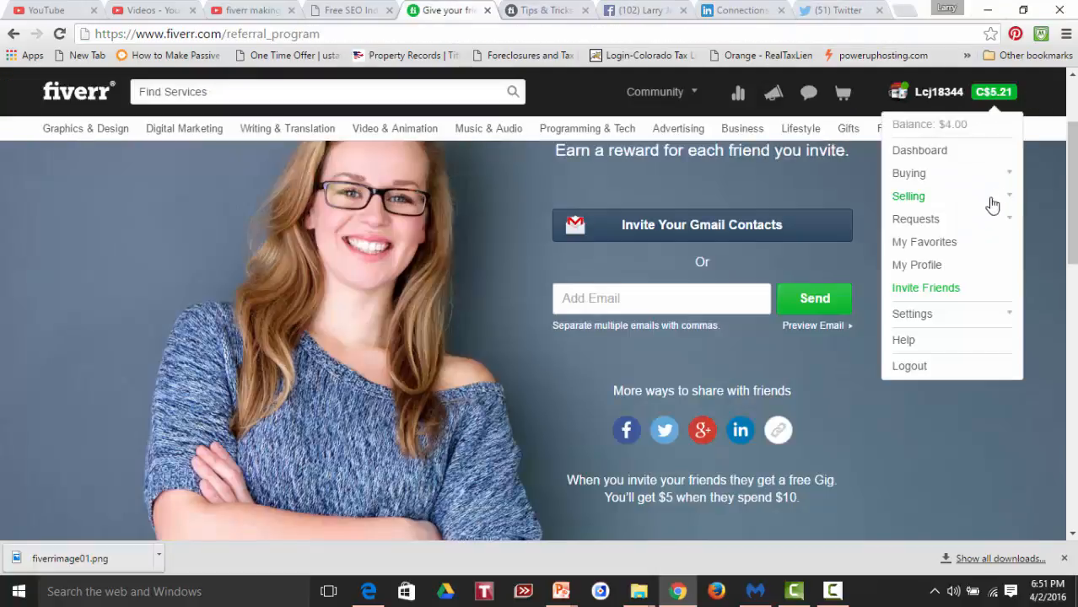
left_click(907, 196)
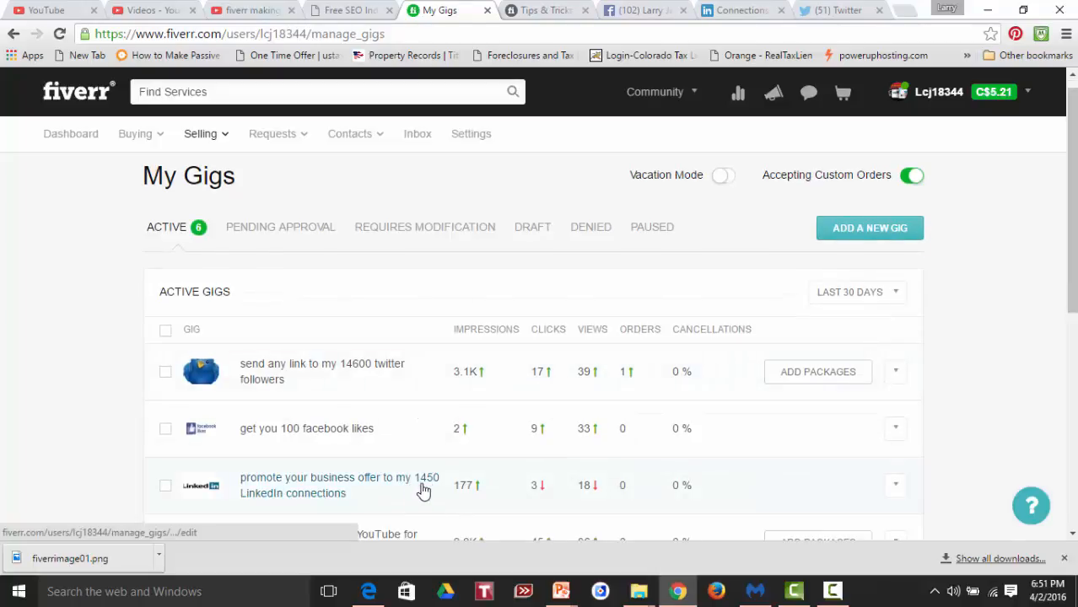
- Start editing the '1450 LinkedIn connections' gig, comparing against the live connection count
left_click(741, 10)
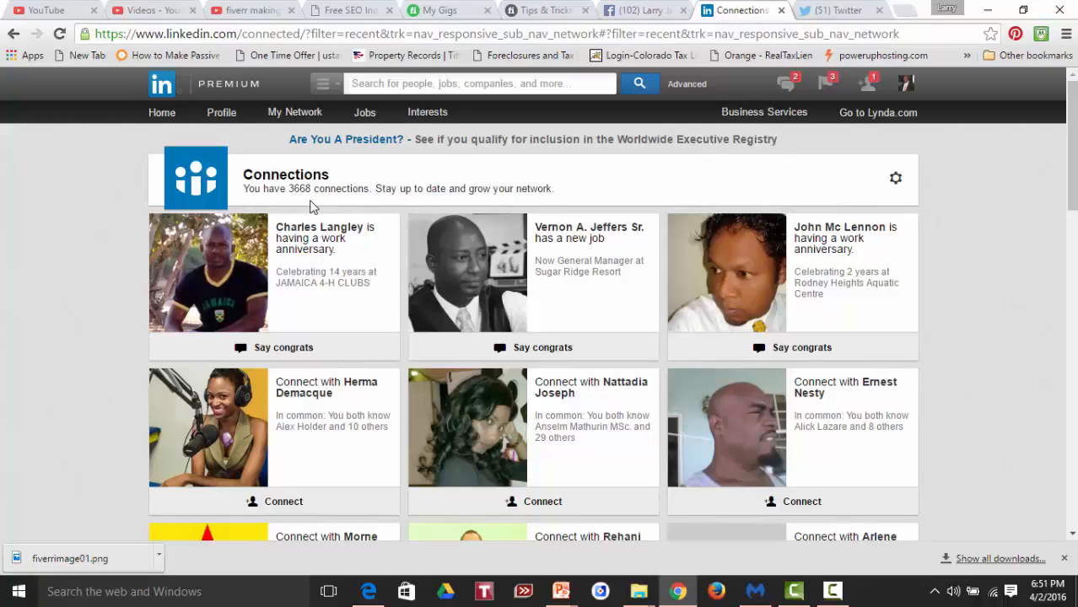
mouse_move(594, 172)
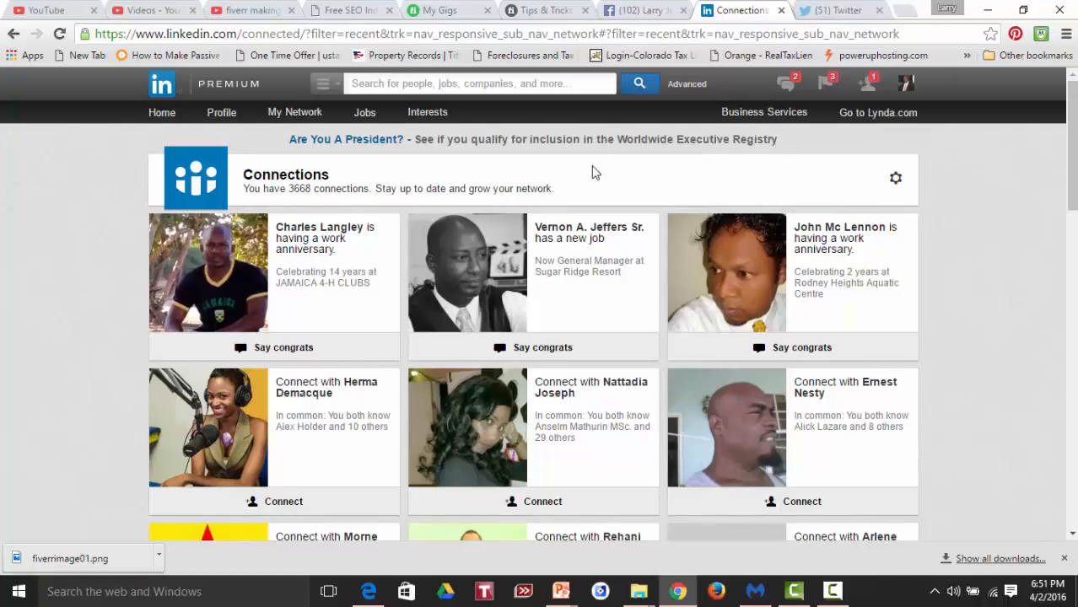
mouse_move(611, 184)
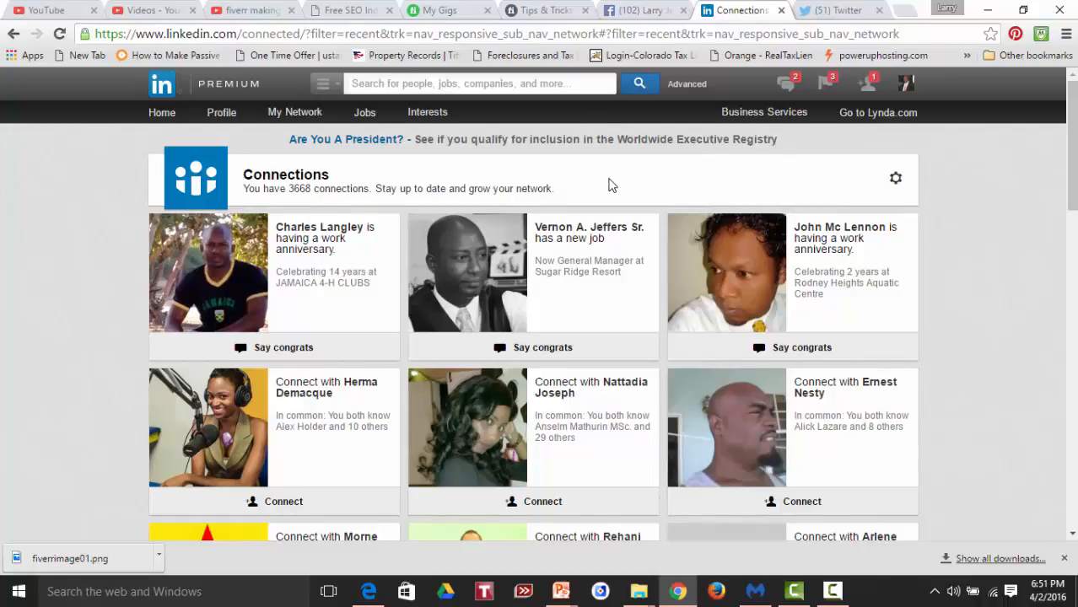
left_click(442, 10)
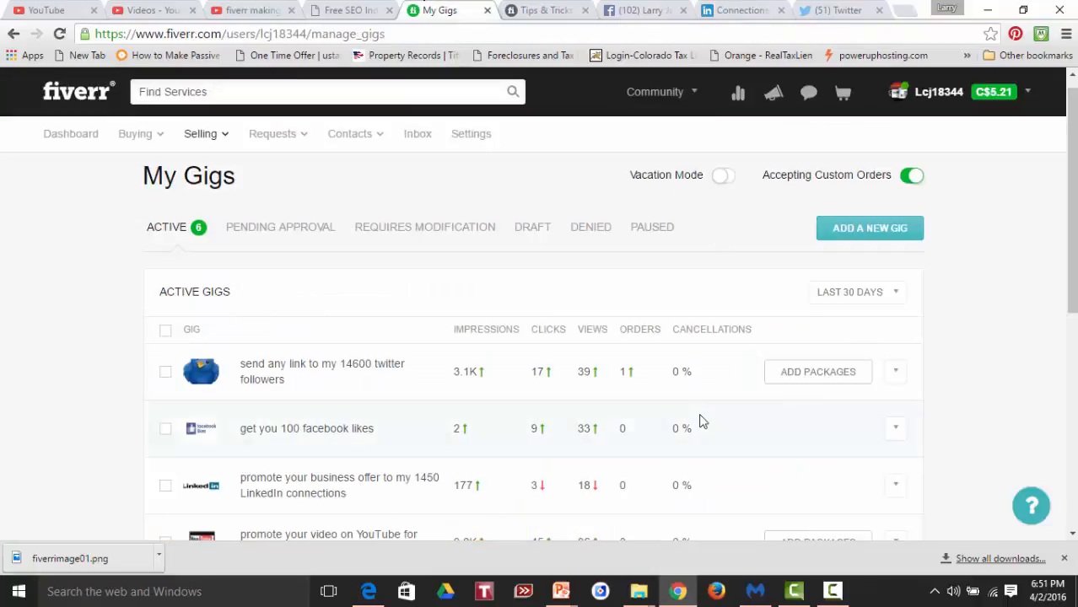
mouse_move(884, 501)
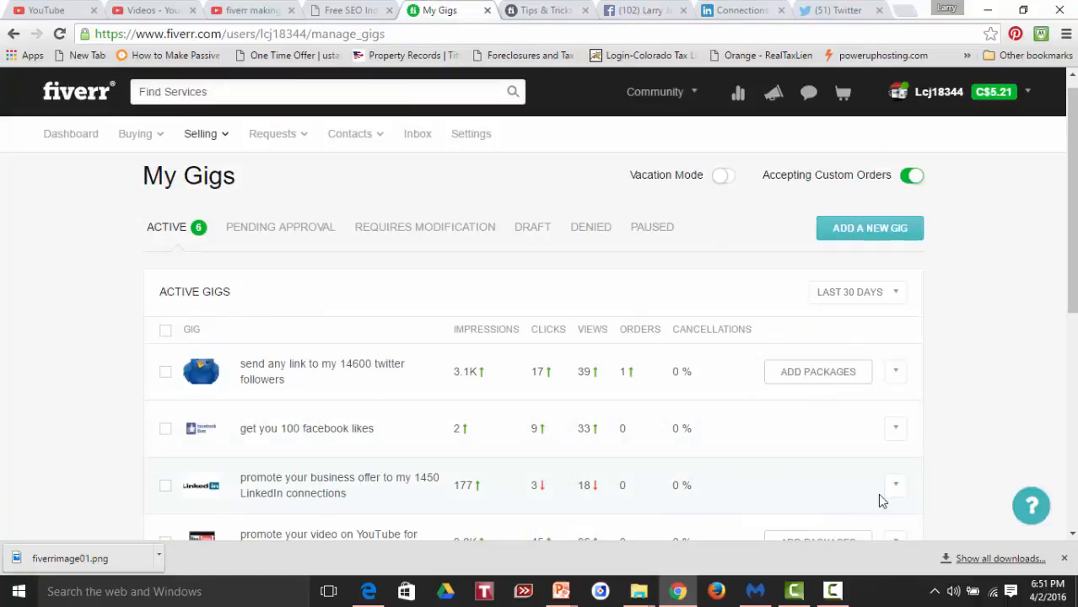
left_click(894, 485)
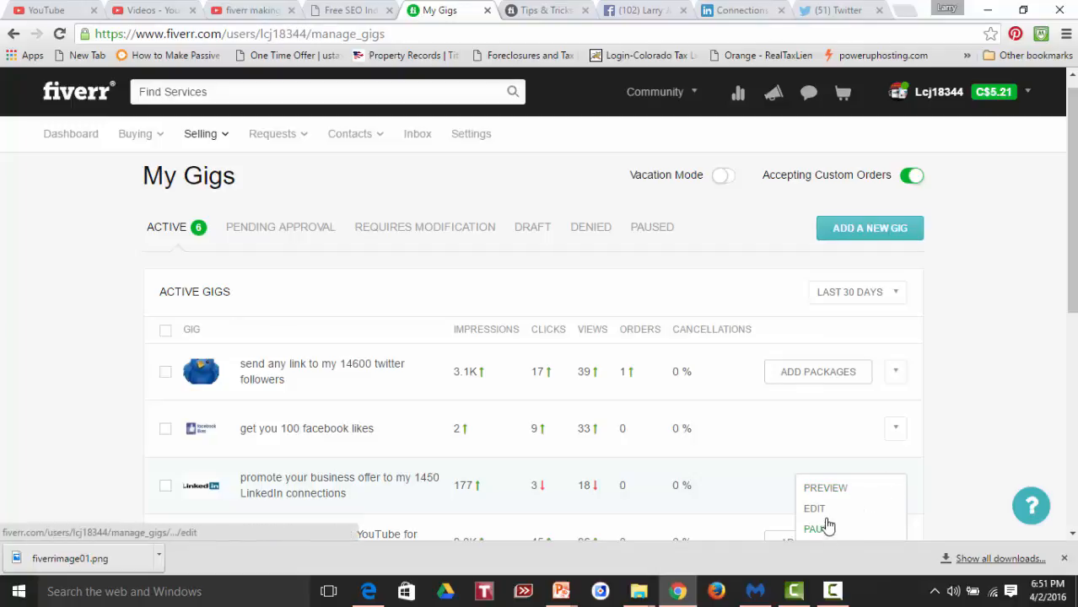
left_click(813, 509)
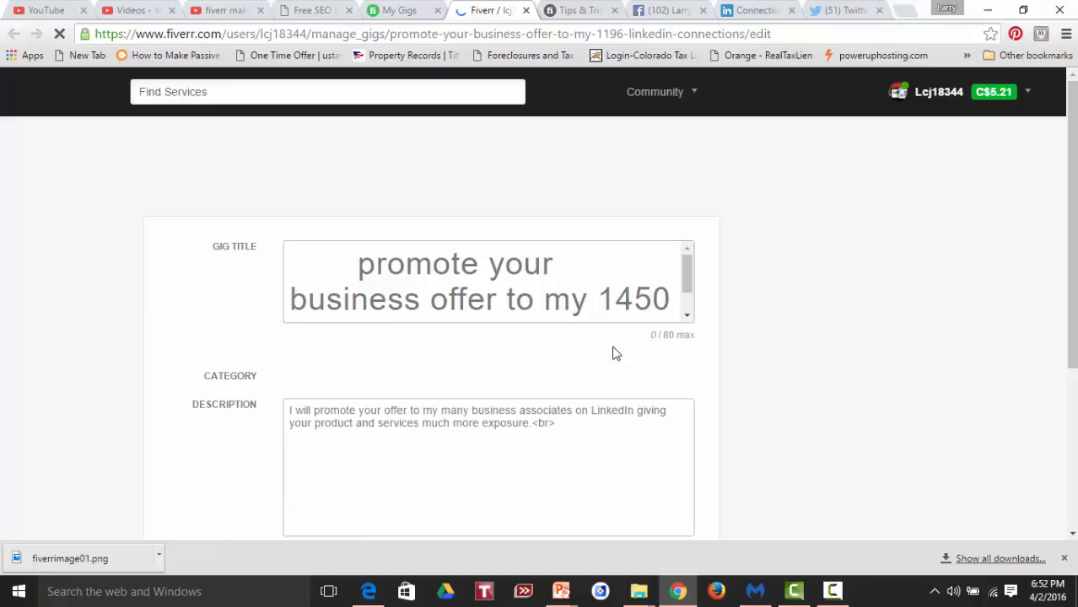
left_click(751, 10)
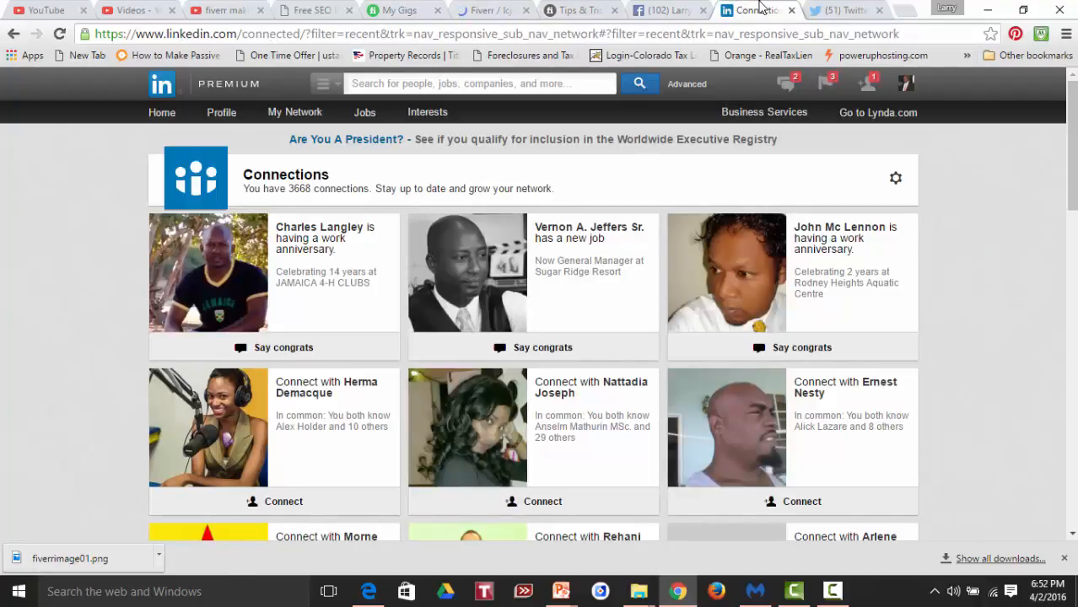
left_click(396, 10)
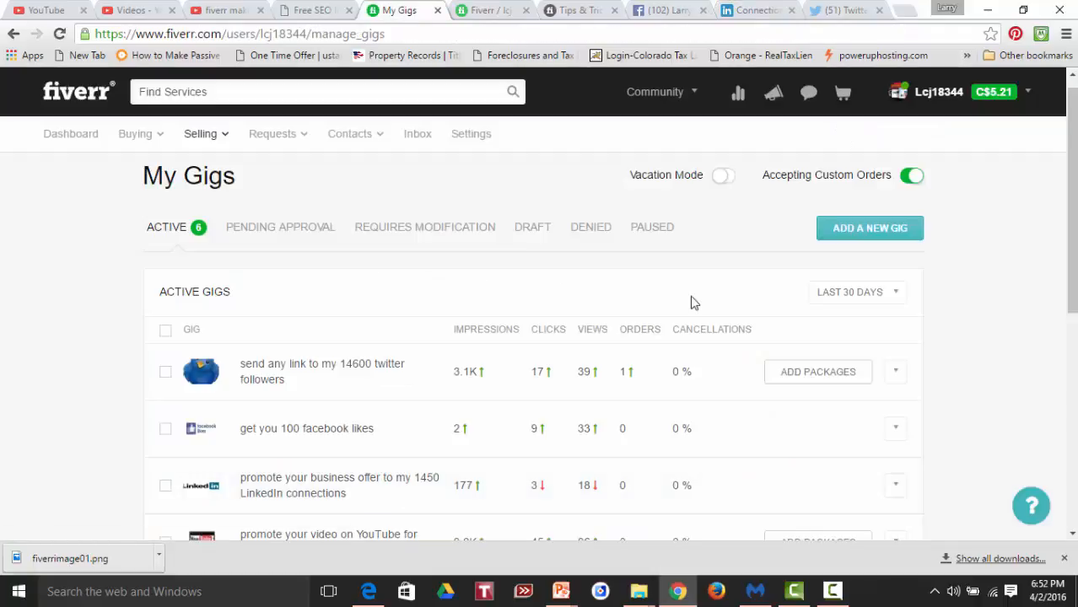
- Replace 1450 with 3668 in the LinkedIn gig title and save & preview it
left_click(339, 486)
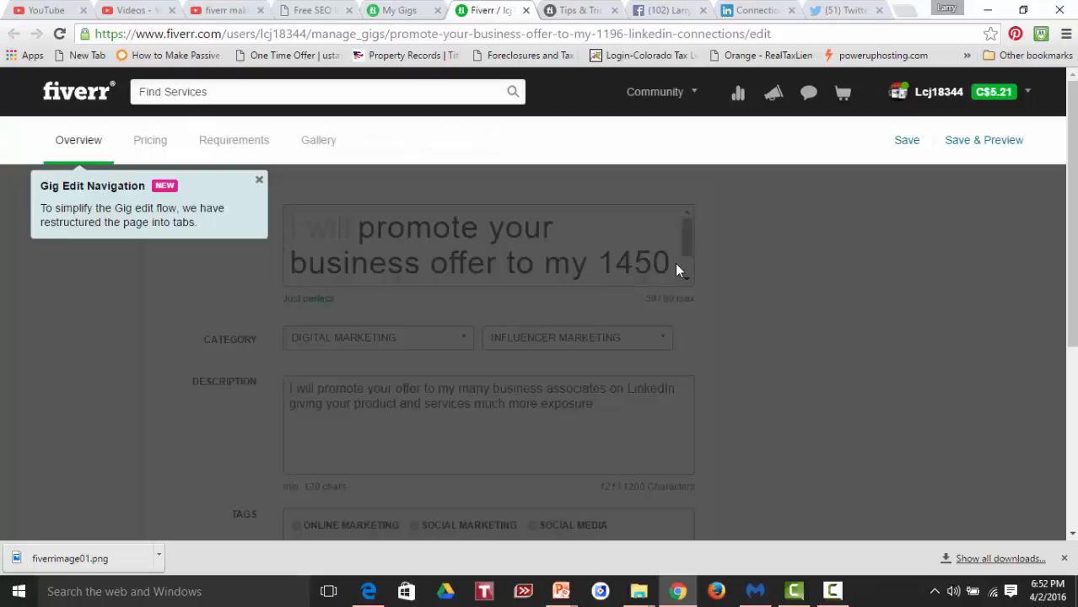
mouse_move(671, 266)
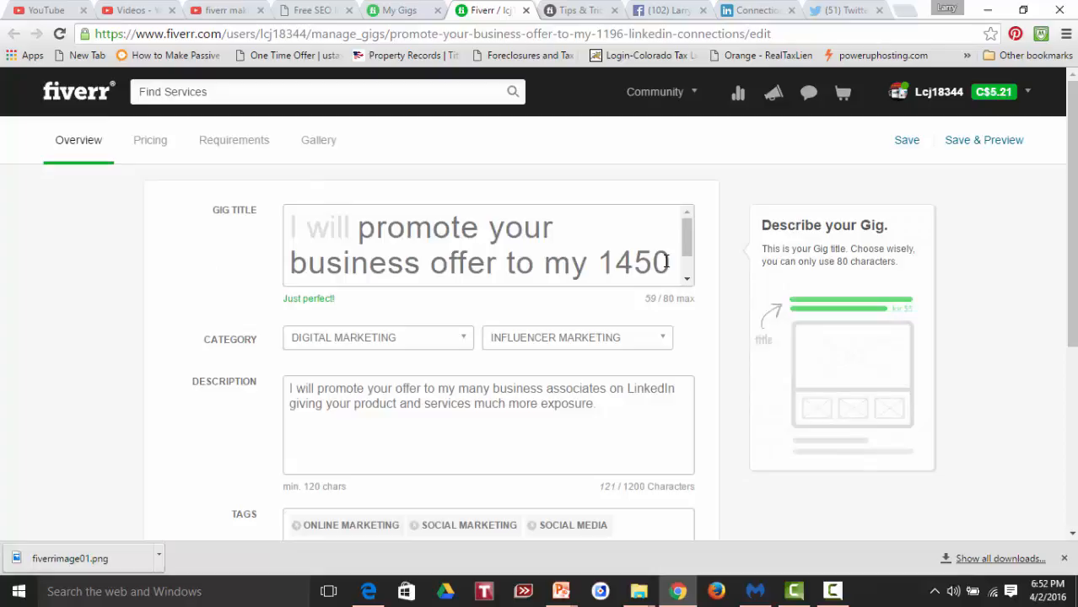
key("Backspace")
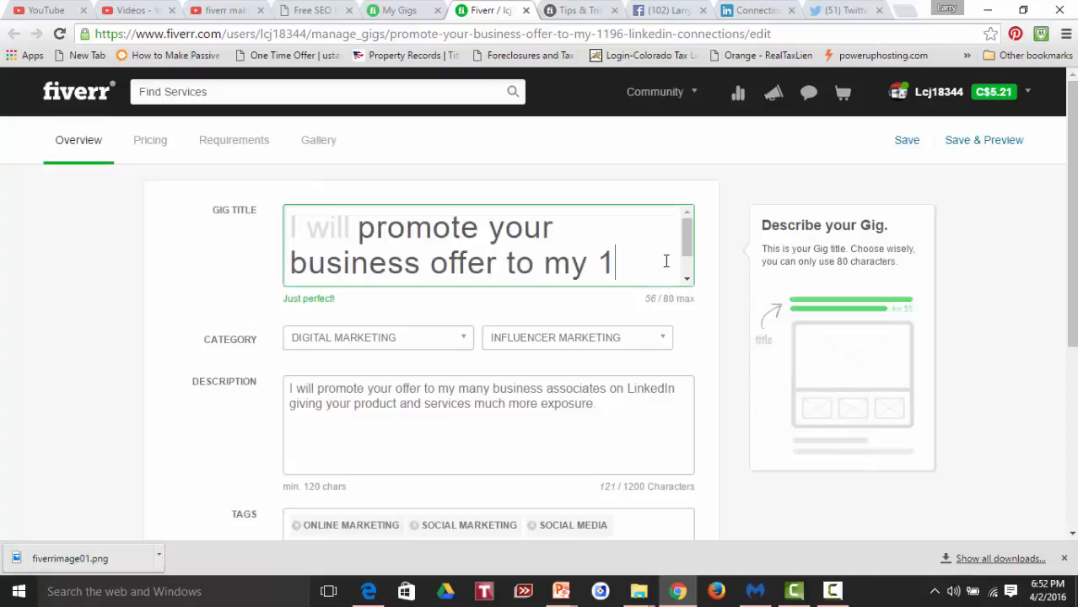
type("668")
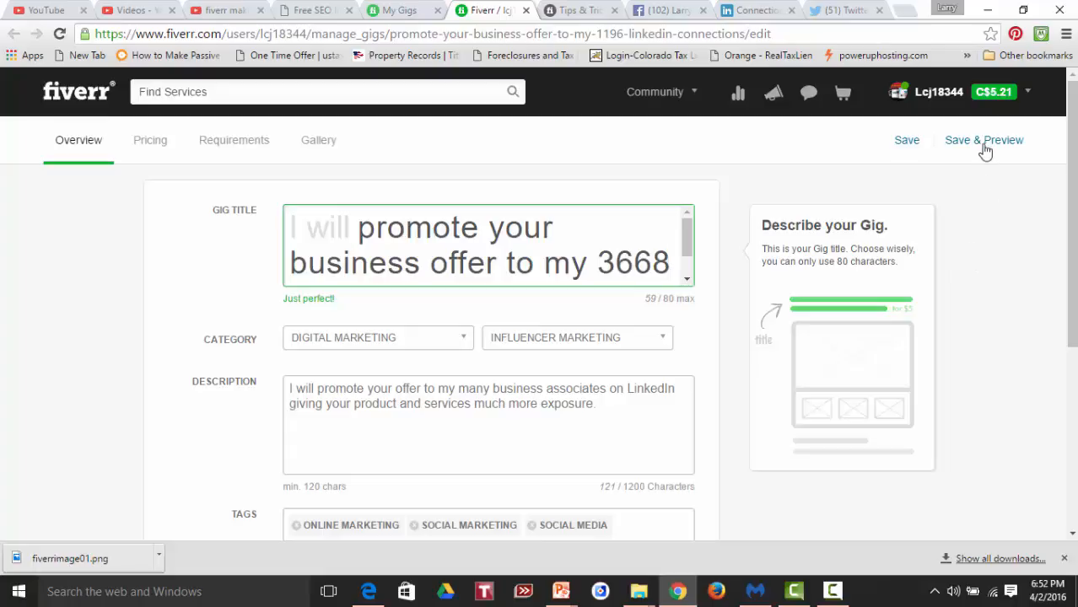
left_click(983, 140)
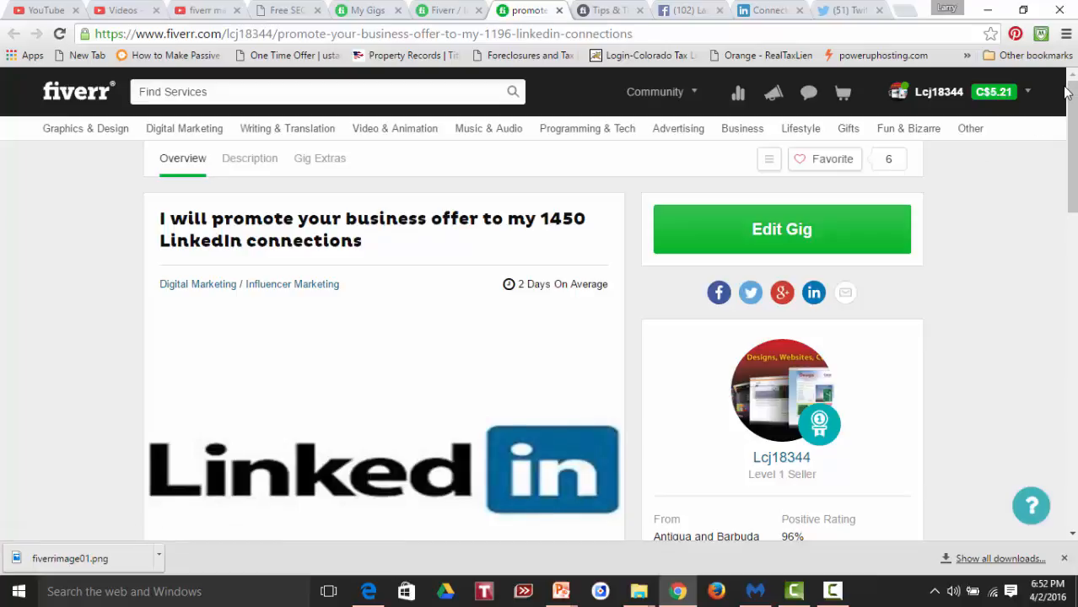
left_click(718, 294)
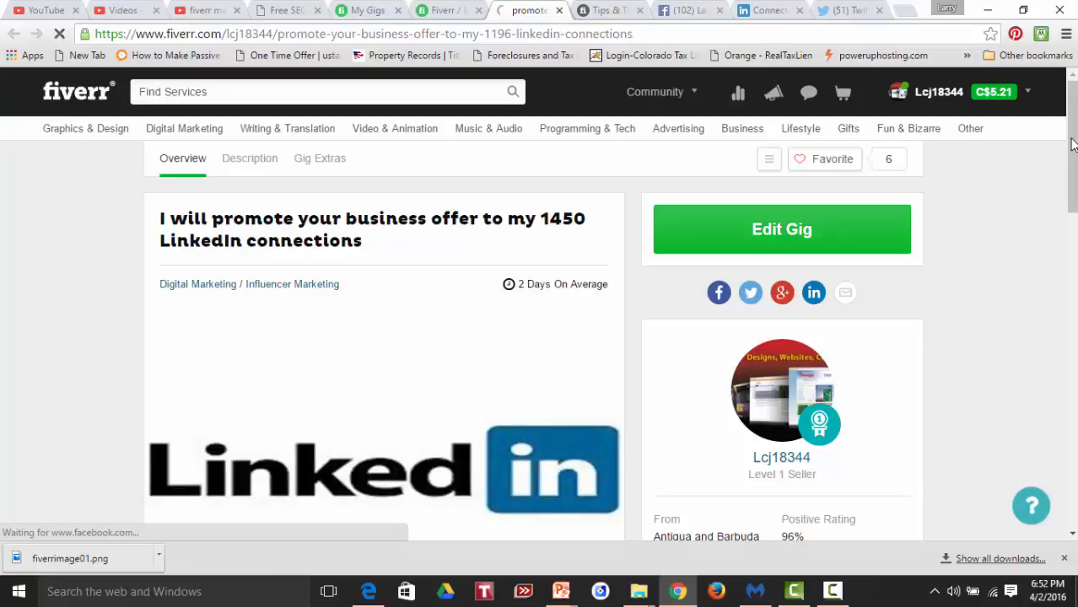
scroll("down", 3)
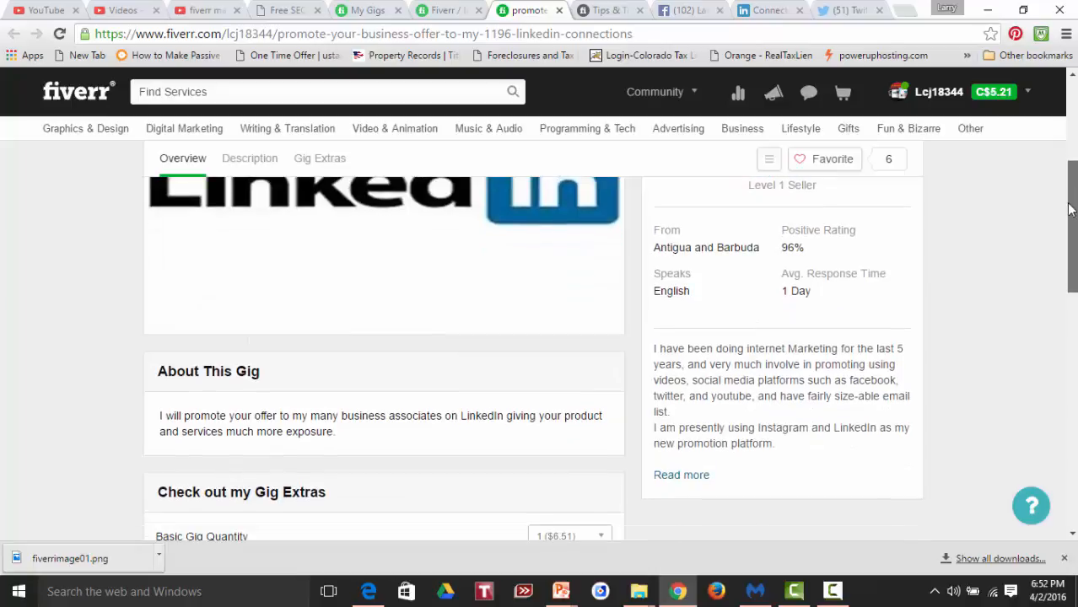
scroll("up", 3)
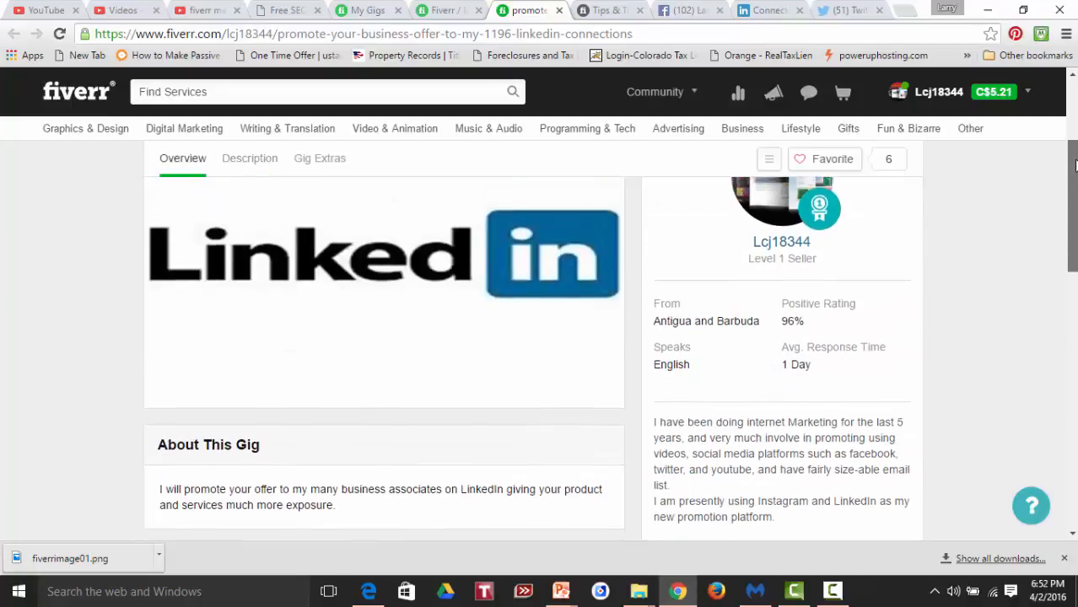
scroll("up", 3)
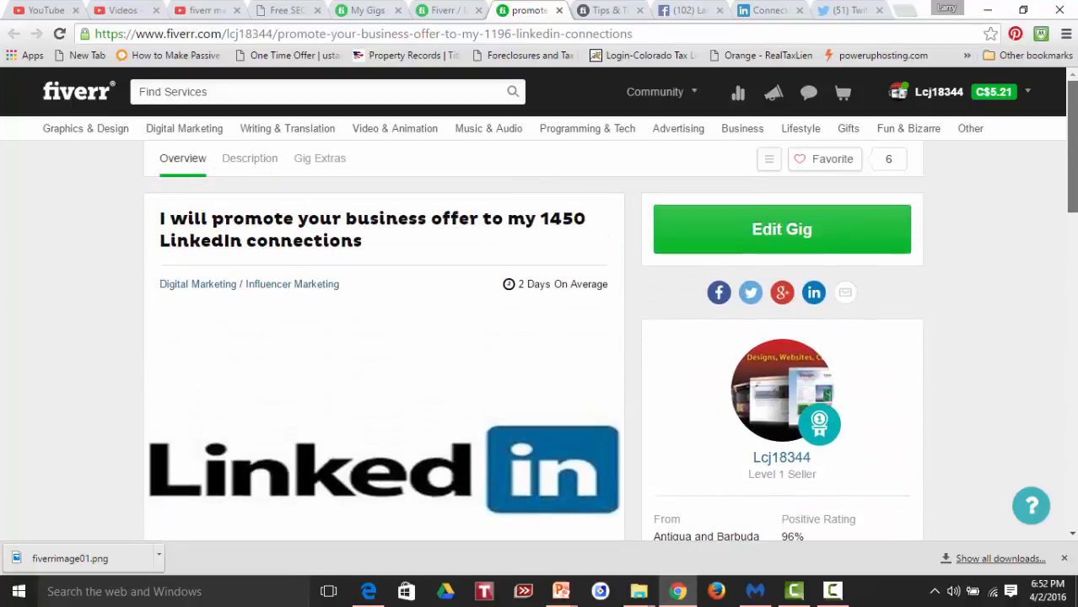
mouse_move(835, 187)
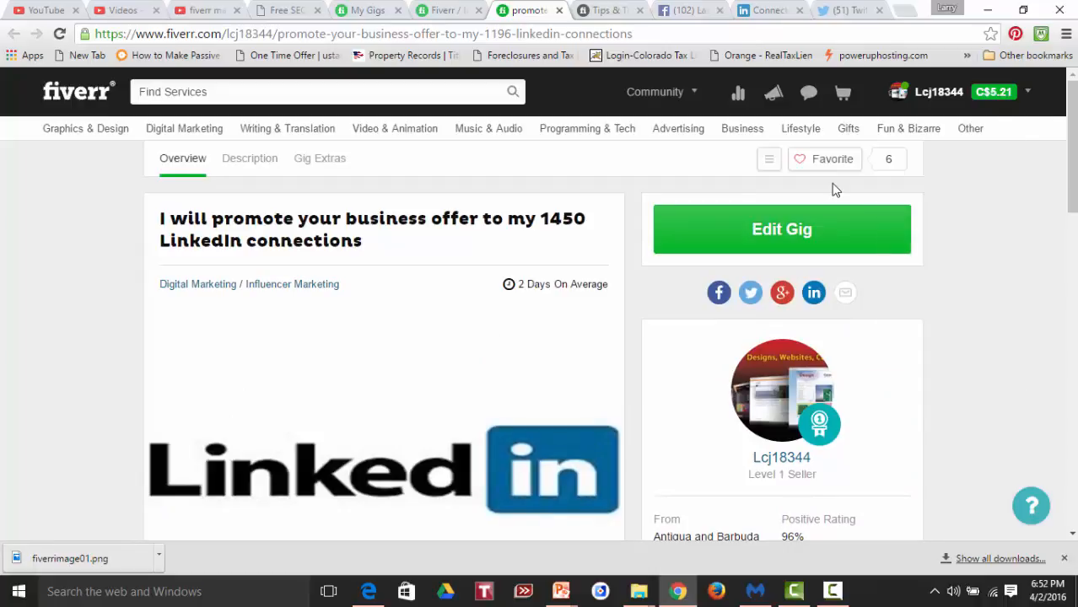
mouse_move(722, 229)
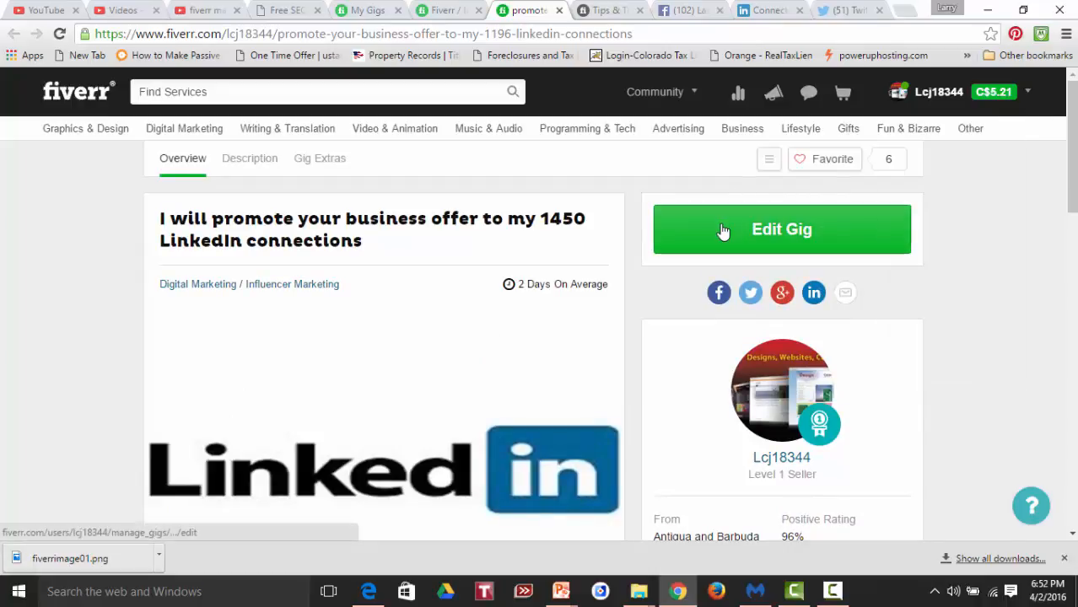
- Re-edit the LinkedIn gig and save & preview so the title reads 3668 connections
left_click(781, 230)
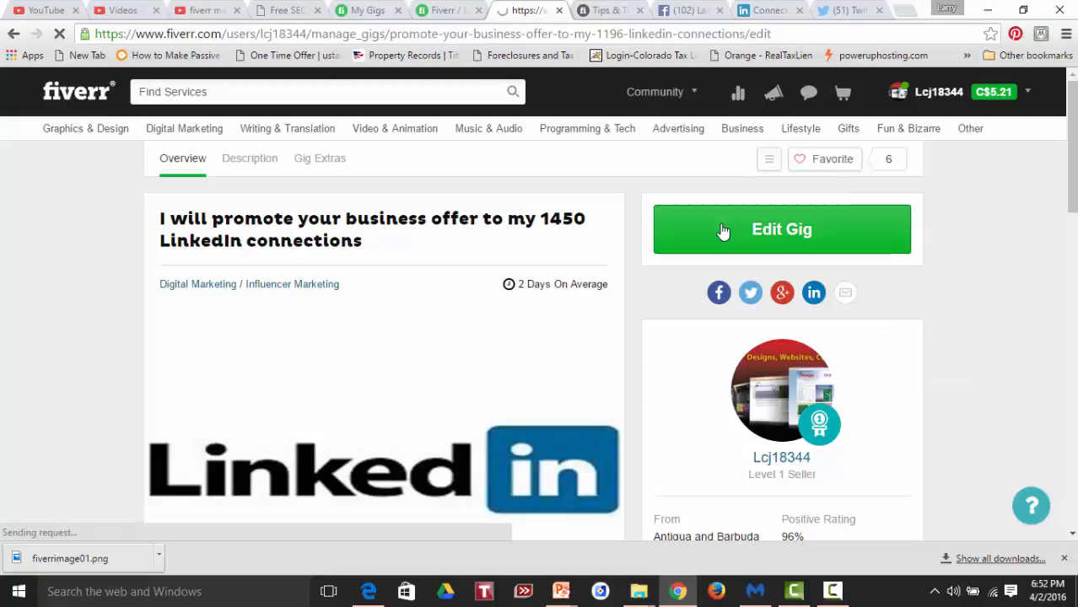
left_click(781, 229)
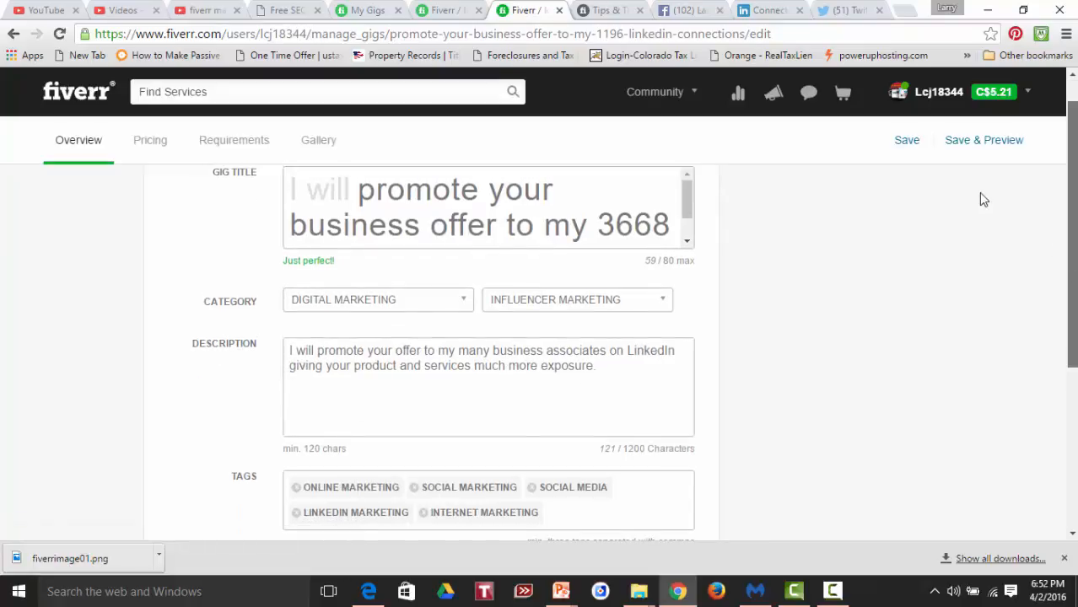
left_click(984, 140)
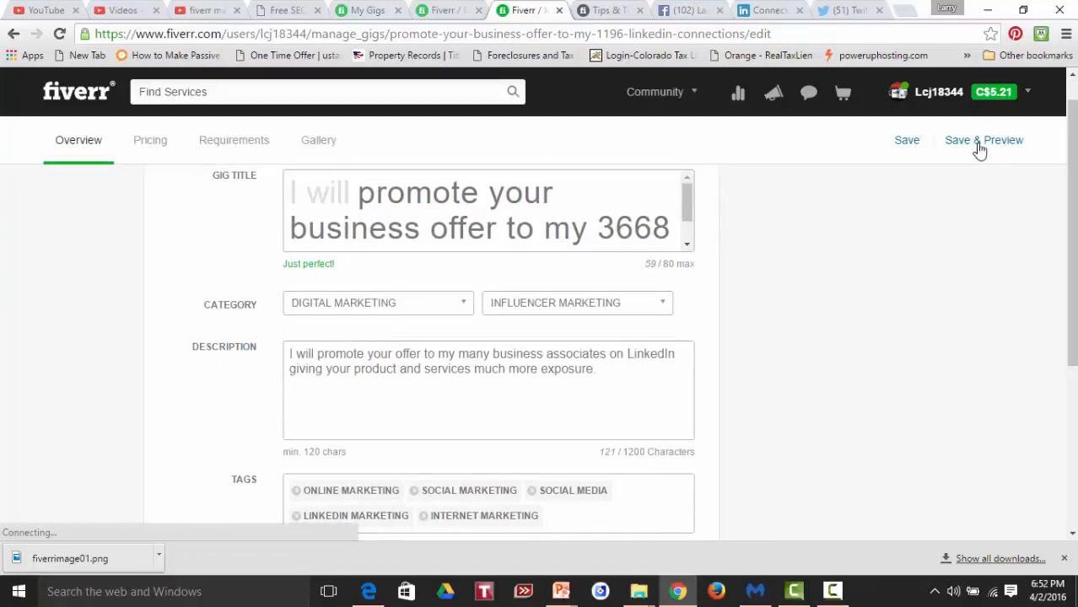
left_click(984, 140)
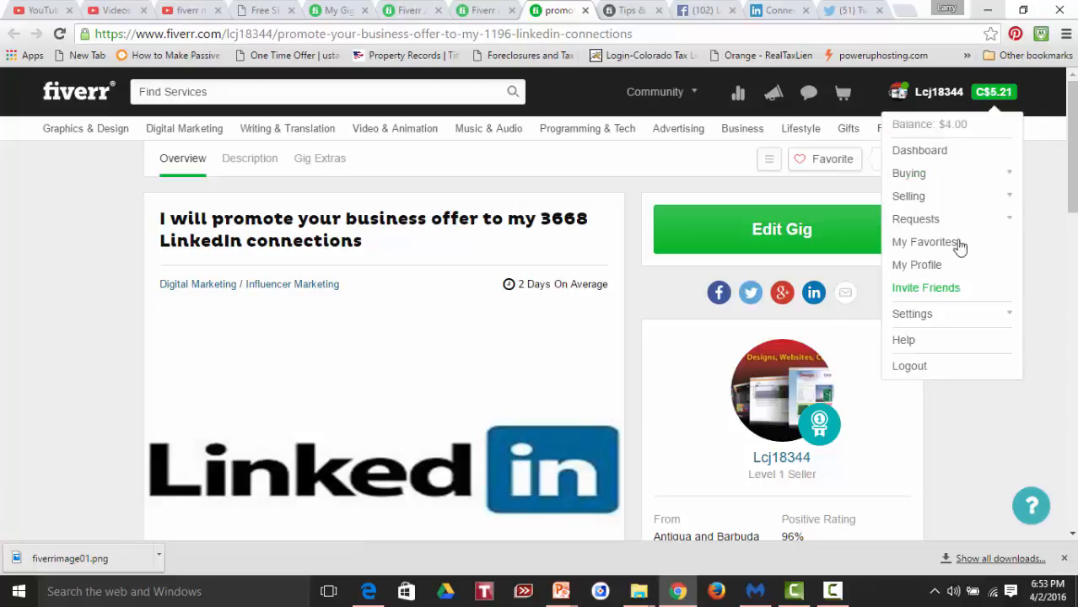
- From My Gigs, reach the editing options for the Facebook friends gig
left_click(908, 196)
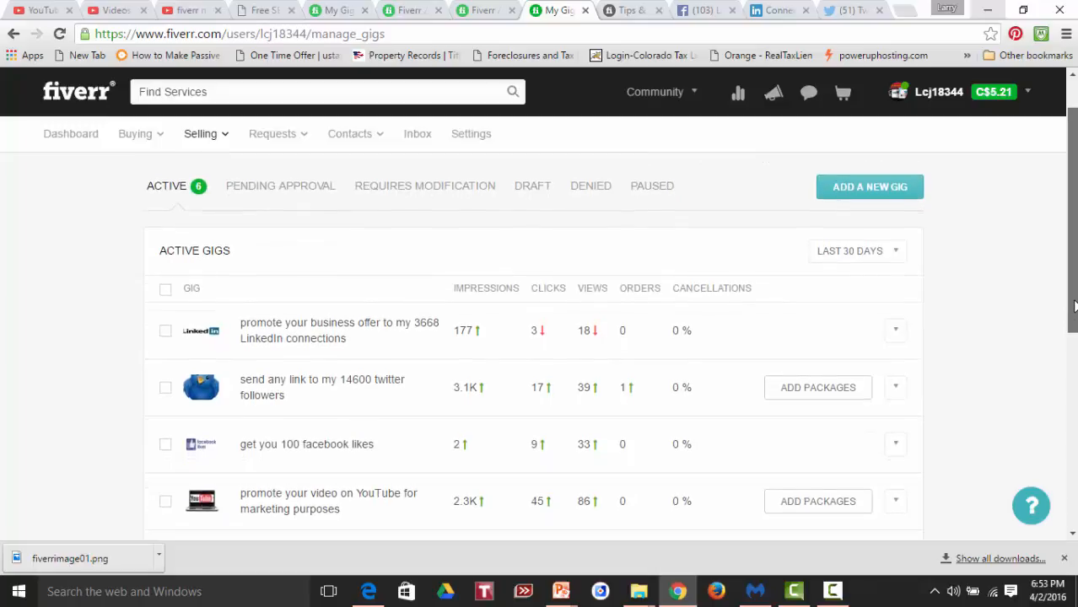
scroll("down", 3)
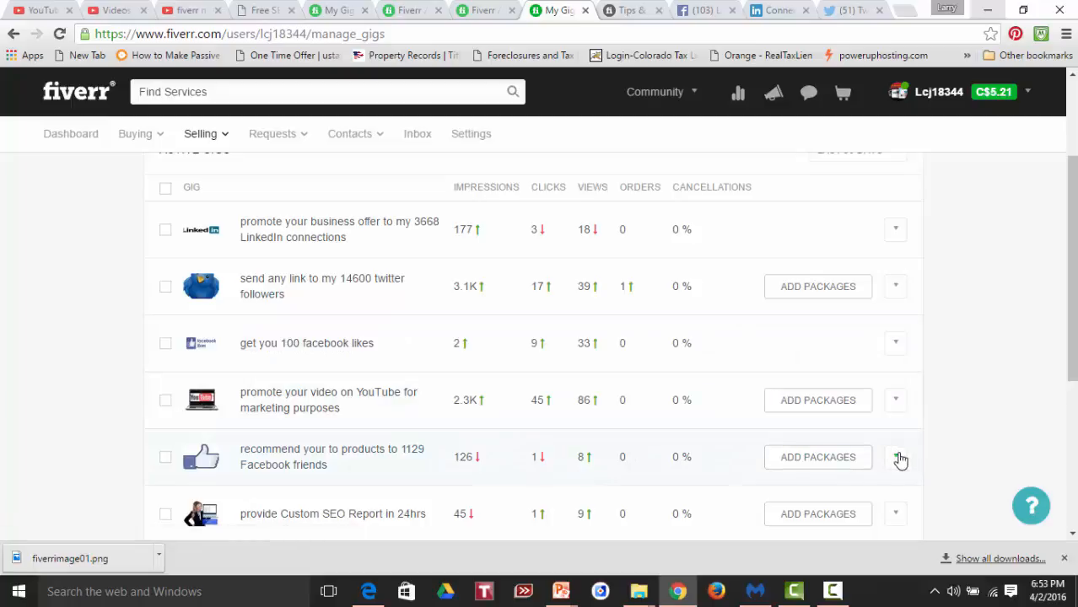
left_click(896, 456)
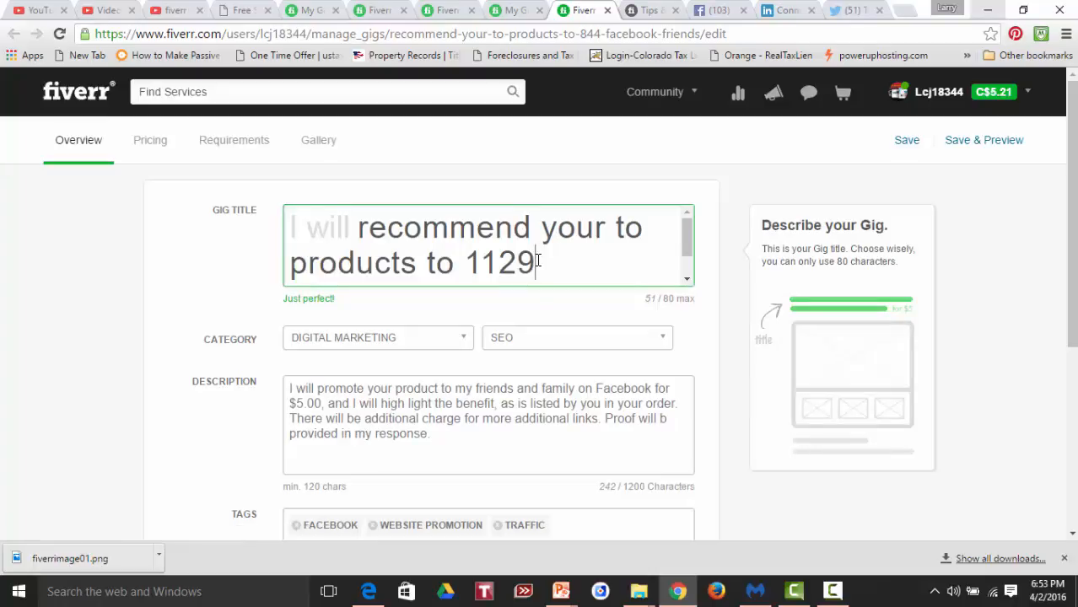
- Reword the Facebook gig title to 1703 Facebook friends and save & preview it
type("Facebook")
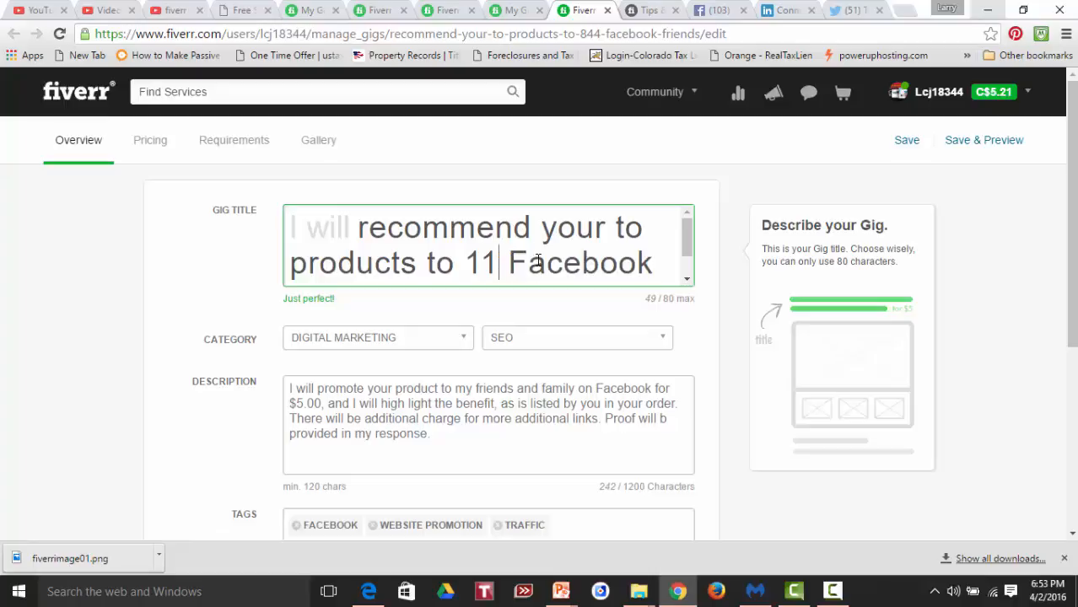
type("7")
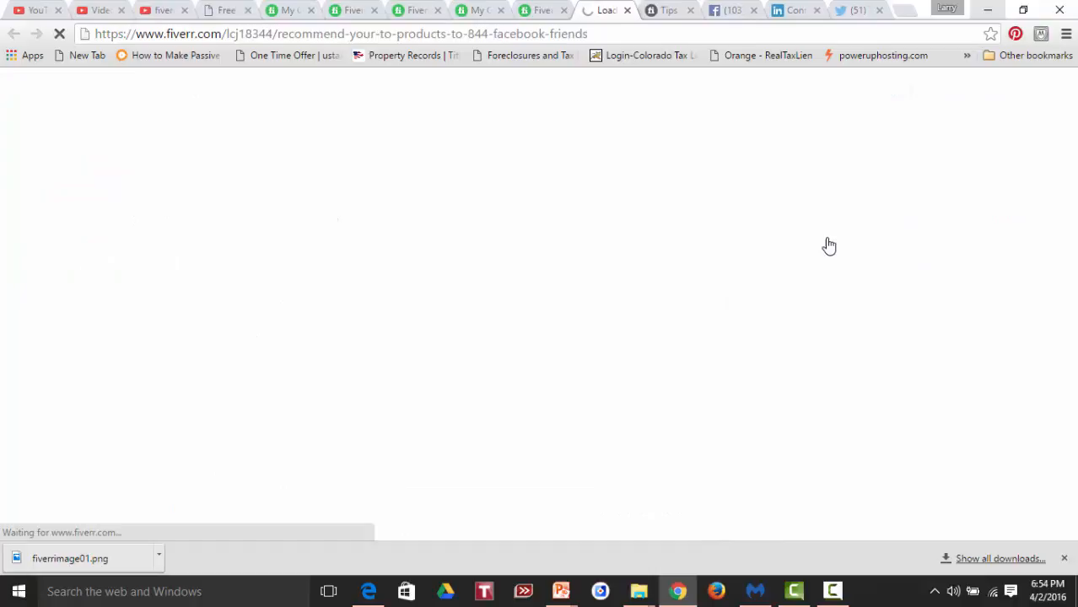
mouse_move(478, 243)
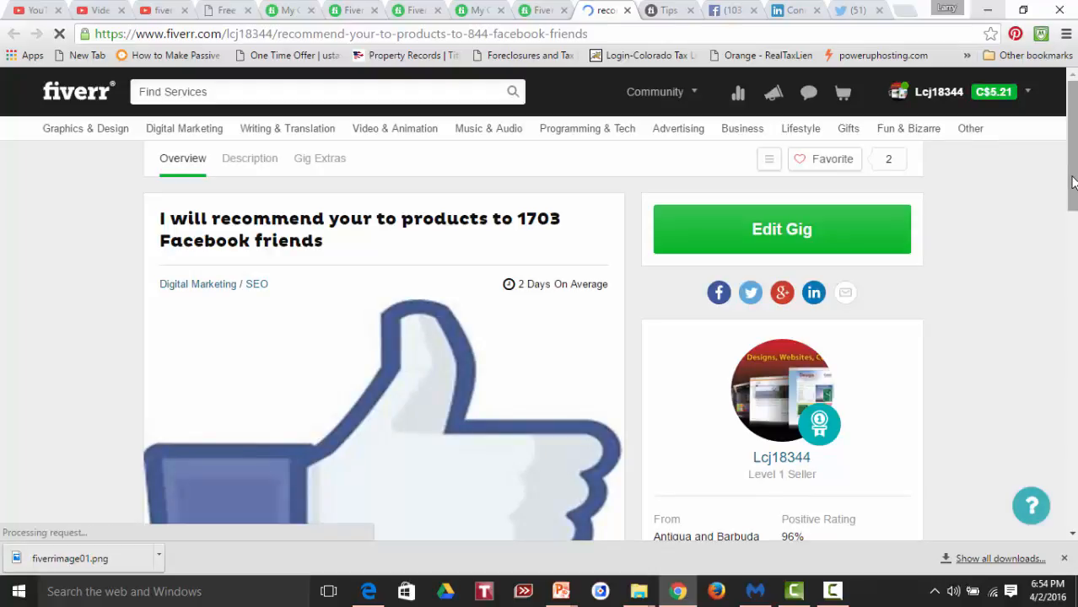
scroll("down", 3)
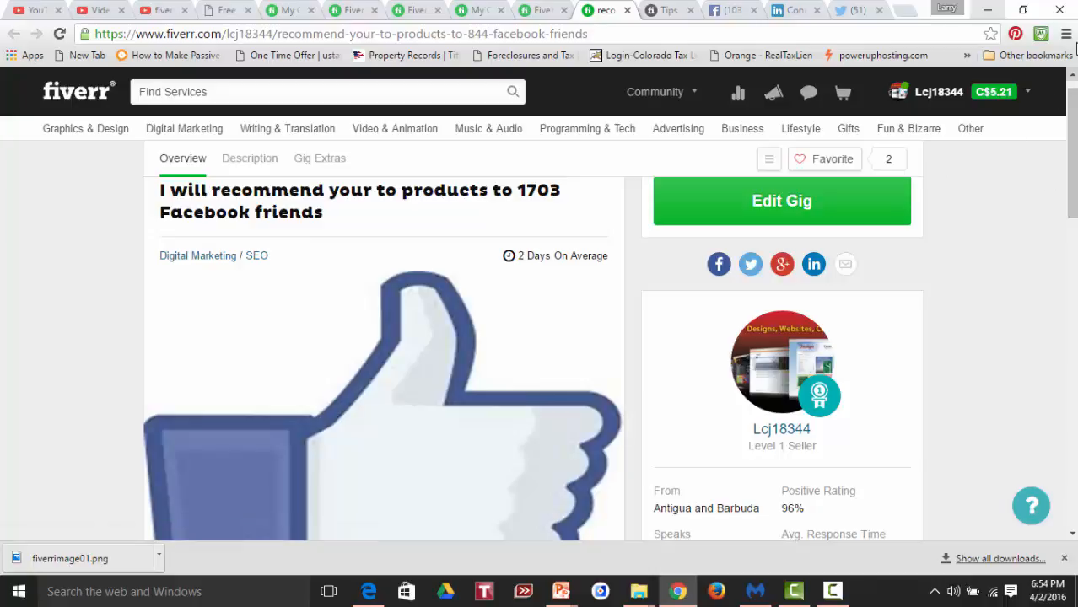
left_click(938, 91)
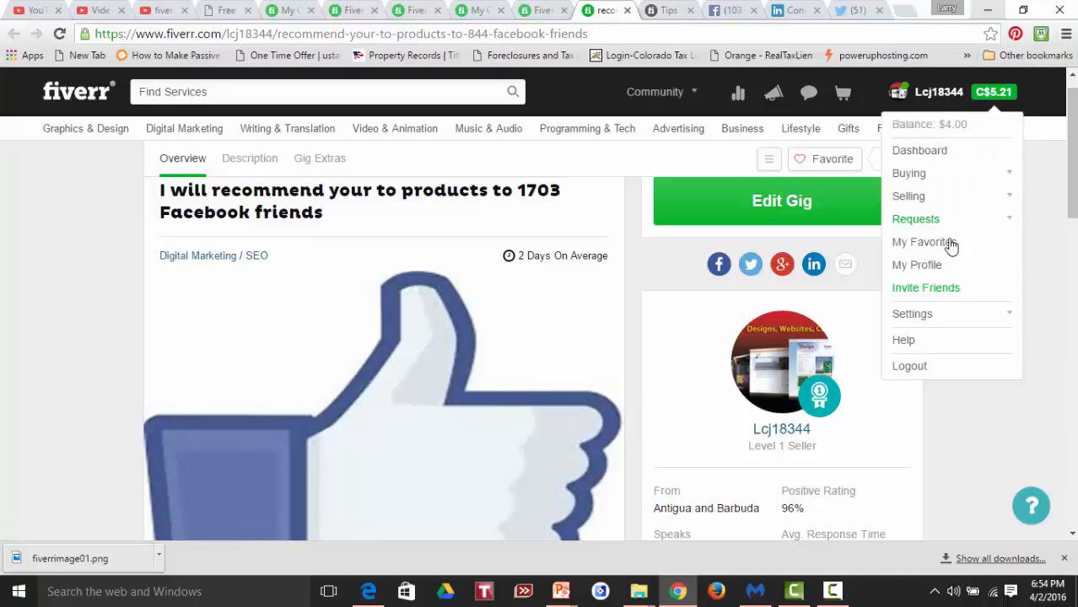
- Return to the Invite Friends referral page from the account menu
left_click(924, 287)
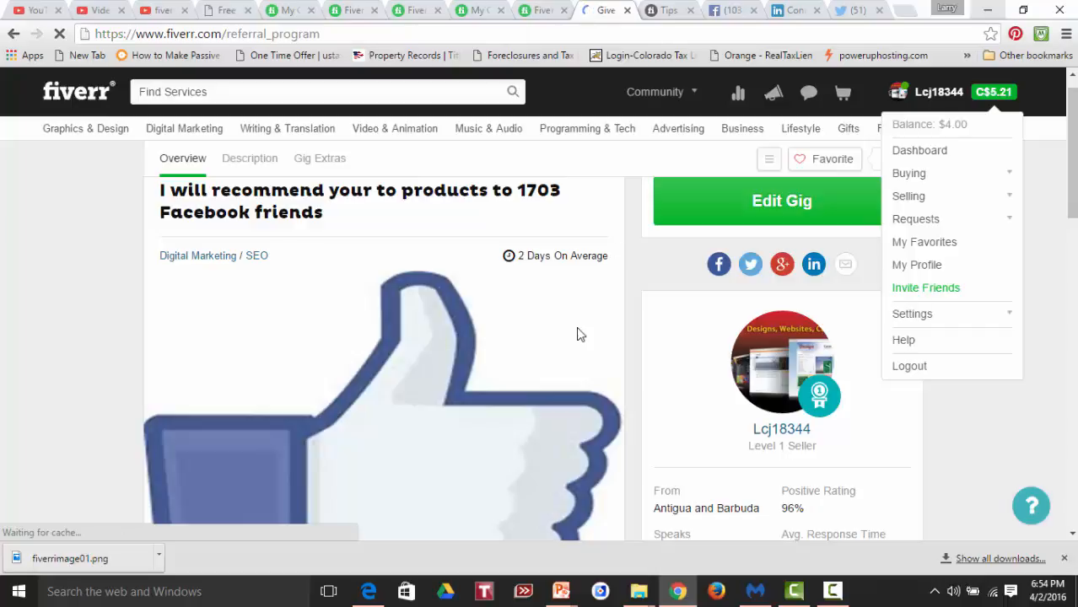
left_click(924, 286)
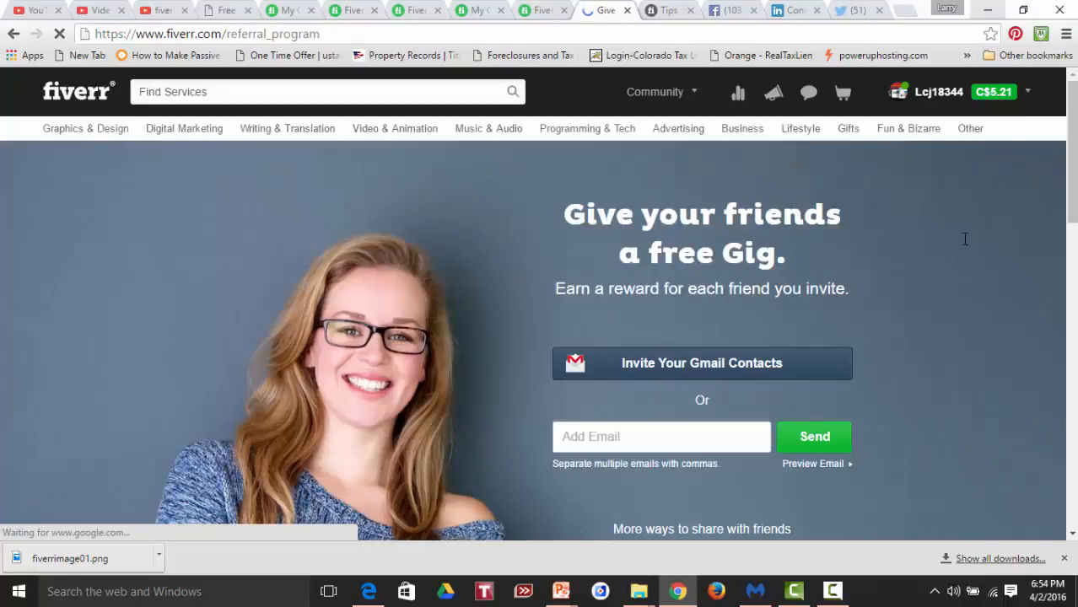
- Check LinkedIn, then list the active gigs showing 1703 friends and 3668 connections
left_click(796, 10)
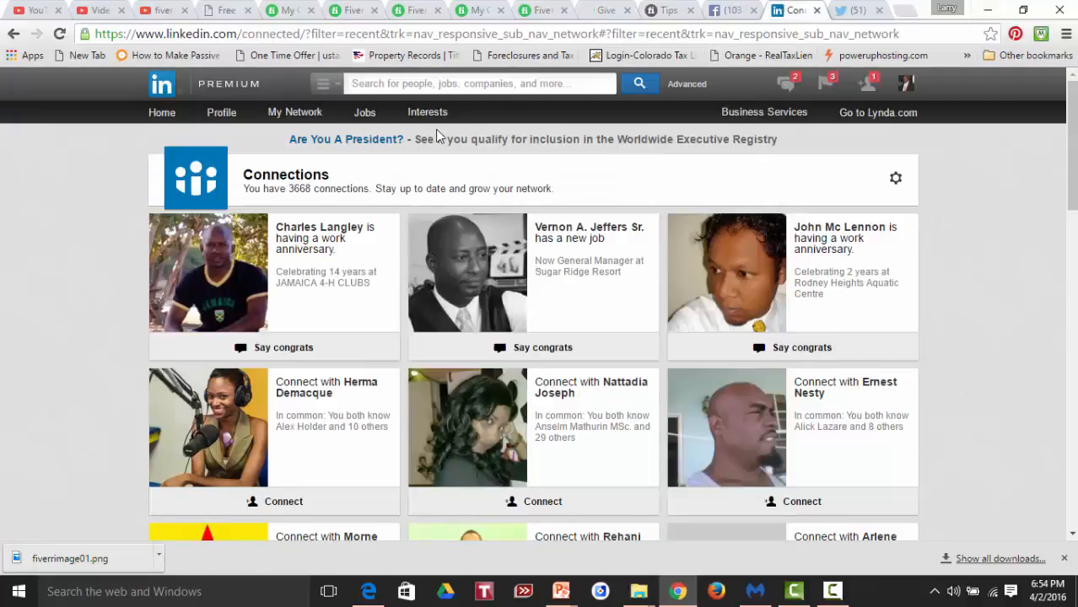
mouse_move(296, 205)
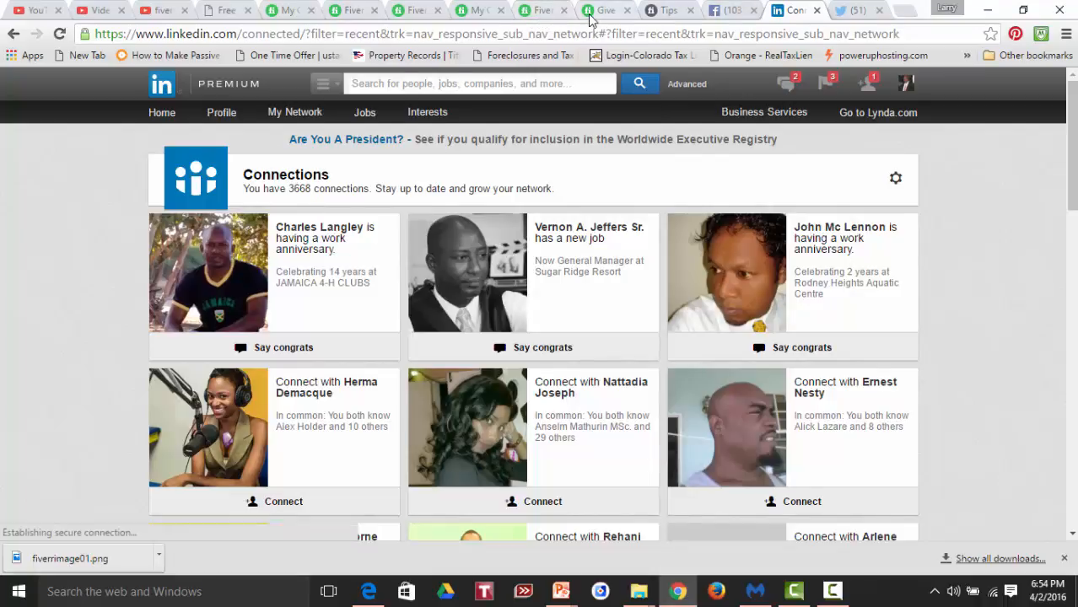
left_click(606, 10)
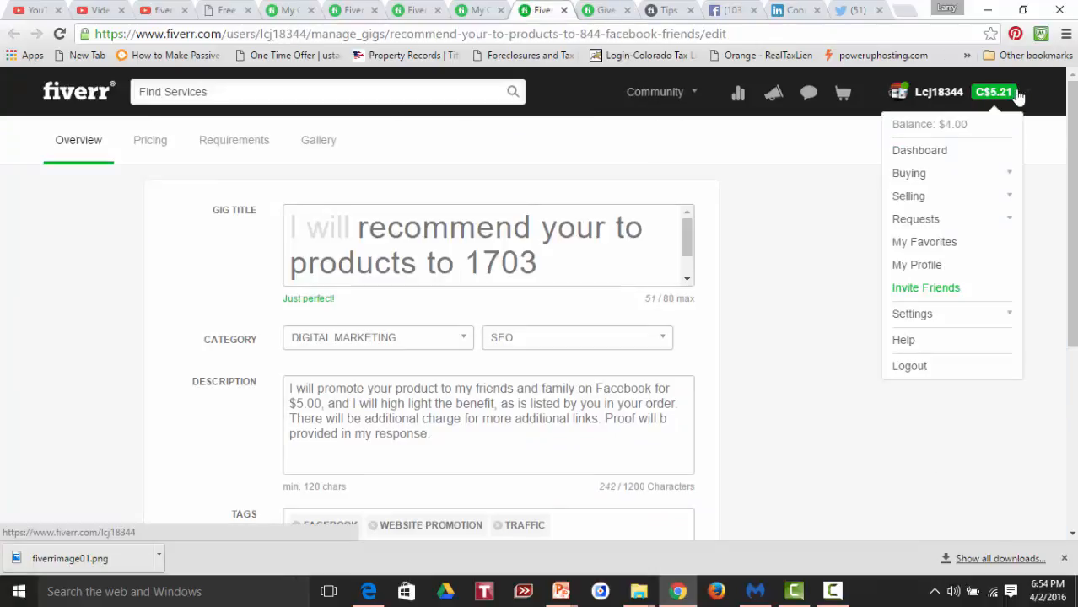
mouse_move(907, 195)
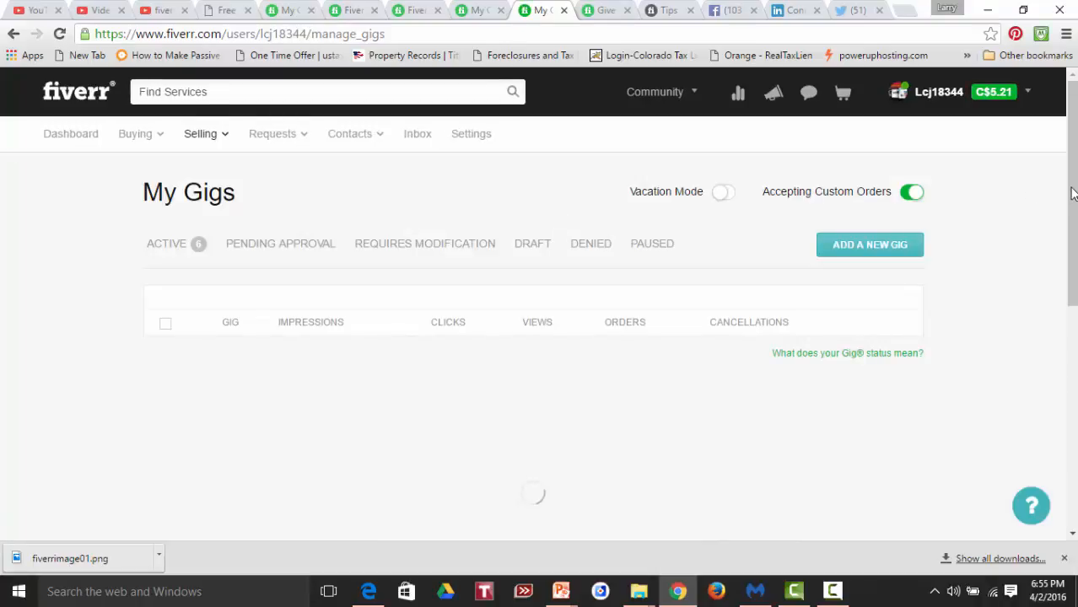
left_click(165, 243)
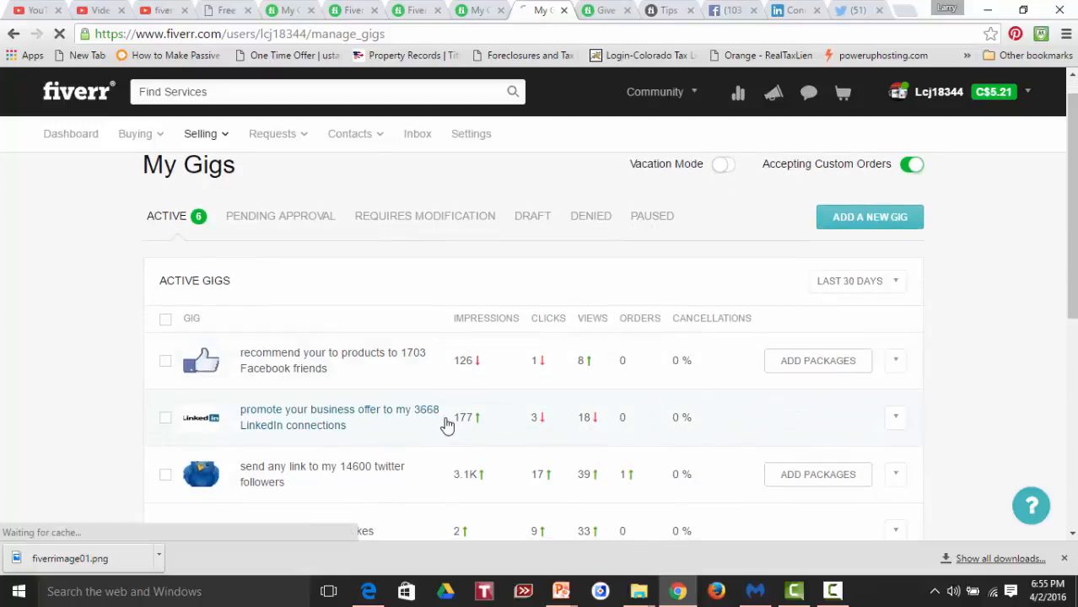
mouse_move(430, 432)
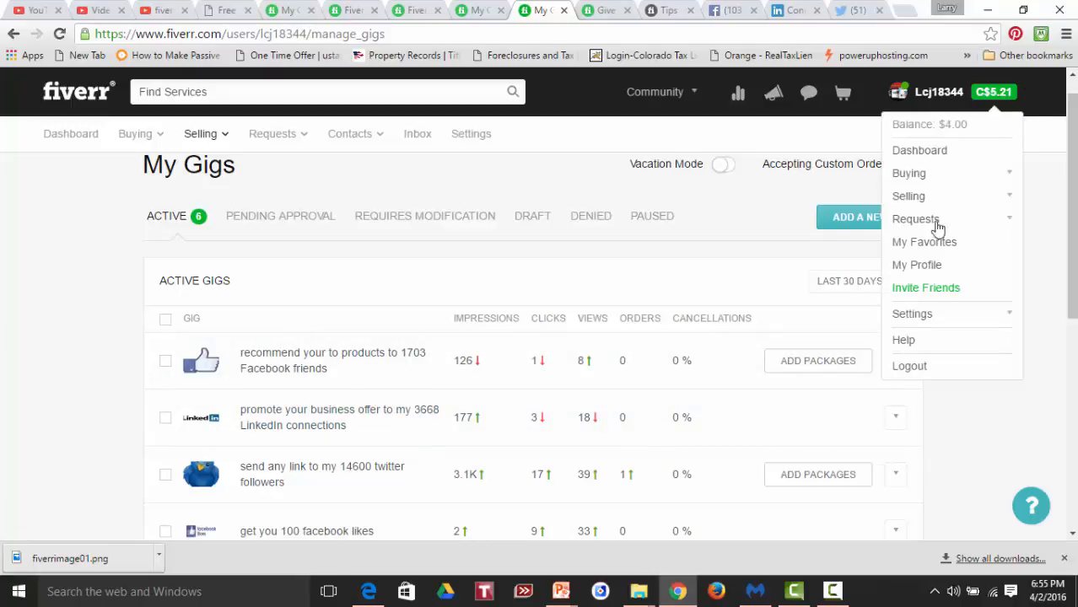
- Return to the referral page and scroll to 'More ways to share with friends'
left_click(924, 287)
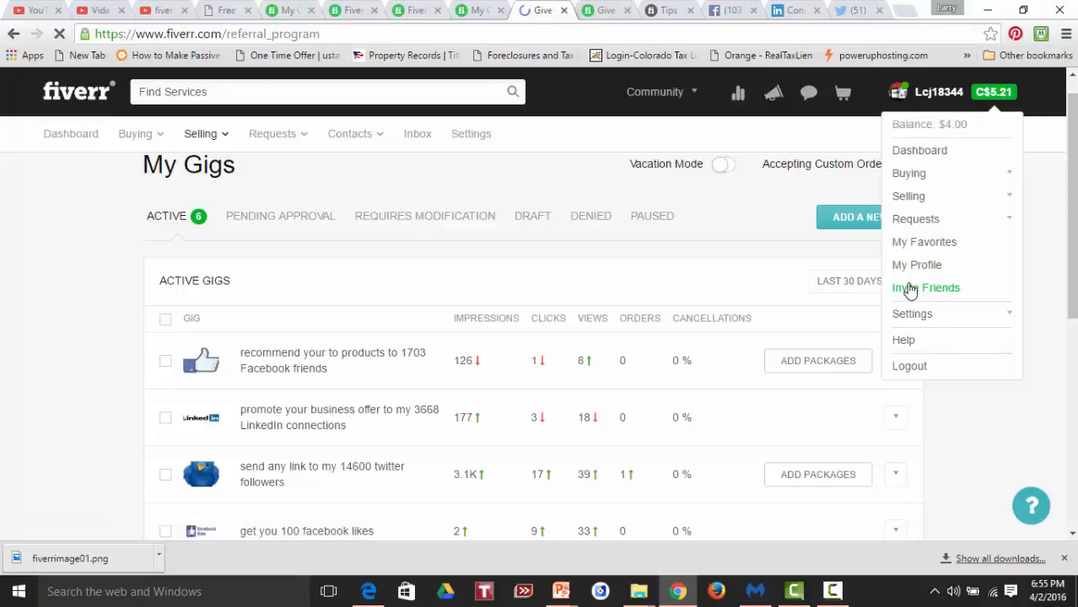
left_click(927, 287)
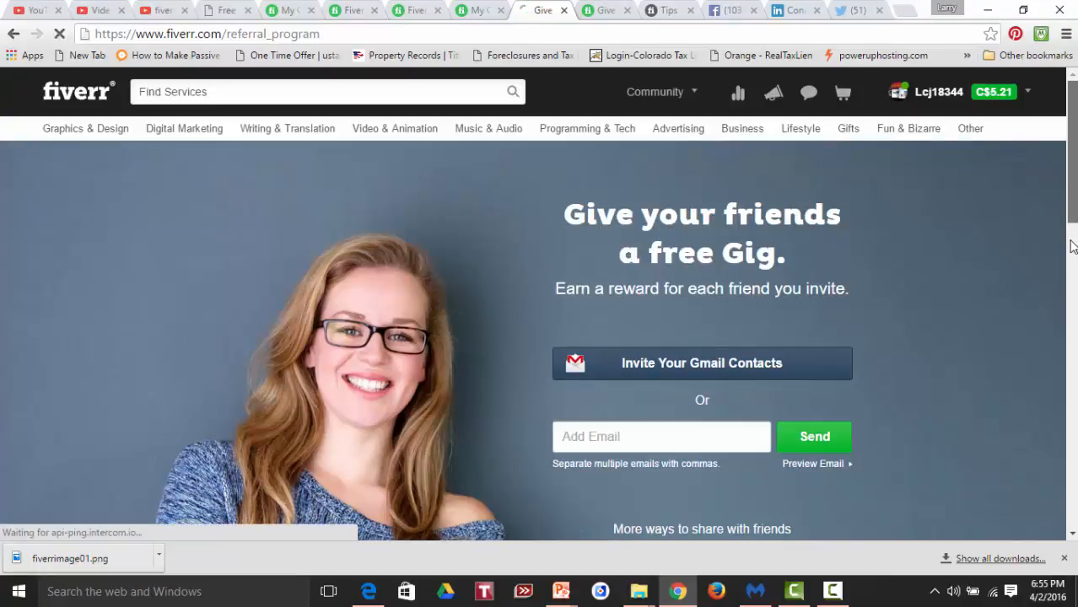
scroll("down", 3)
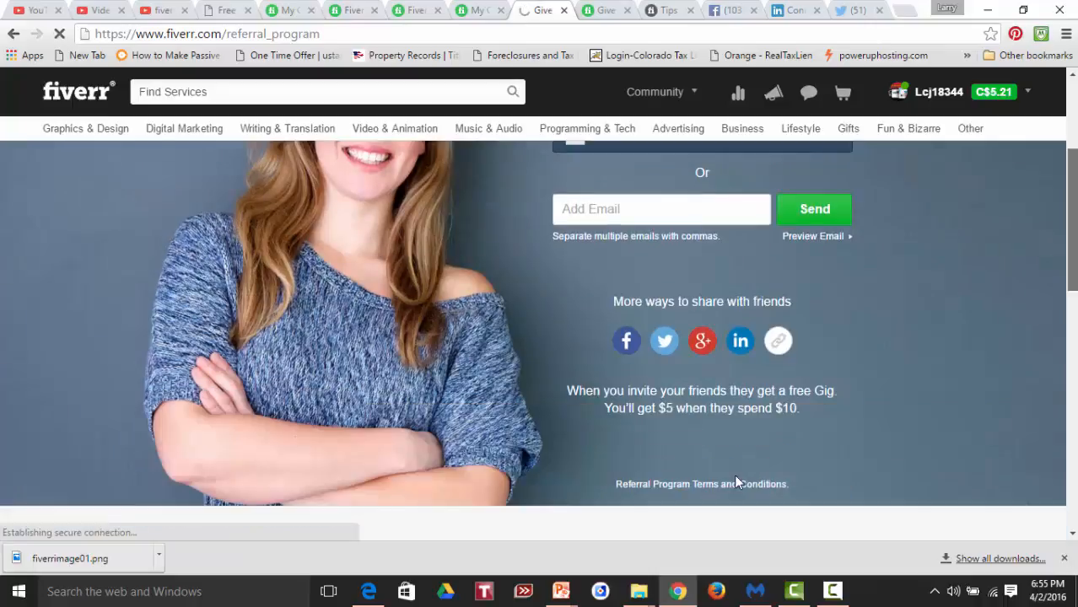
mouse_move(739, 340)
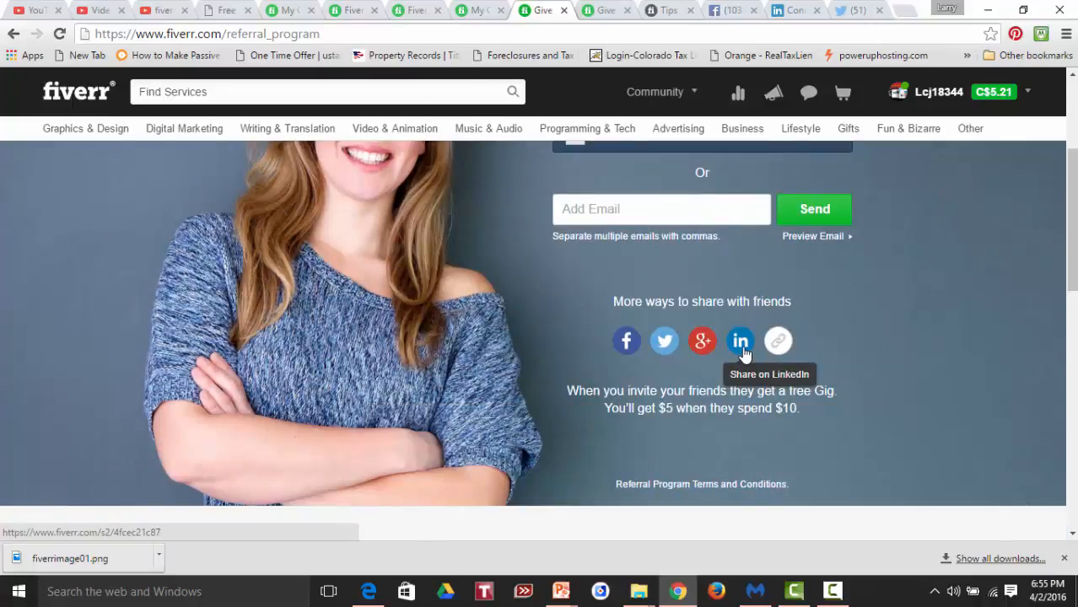
- Share the Fiverr referral link on LinkedIn with audience set to Connections, then close the window
left_click(739, 340)
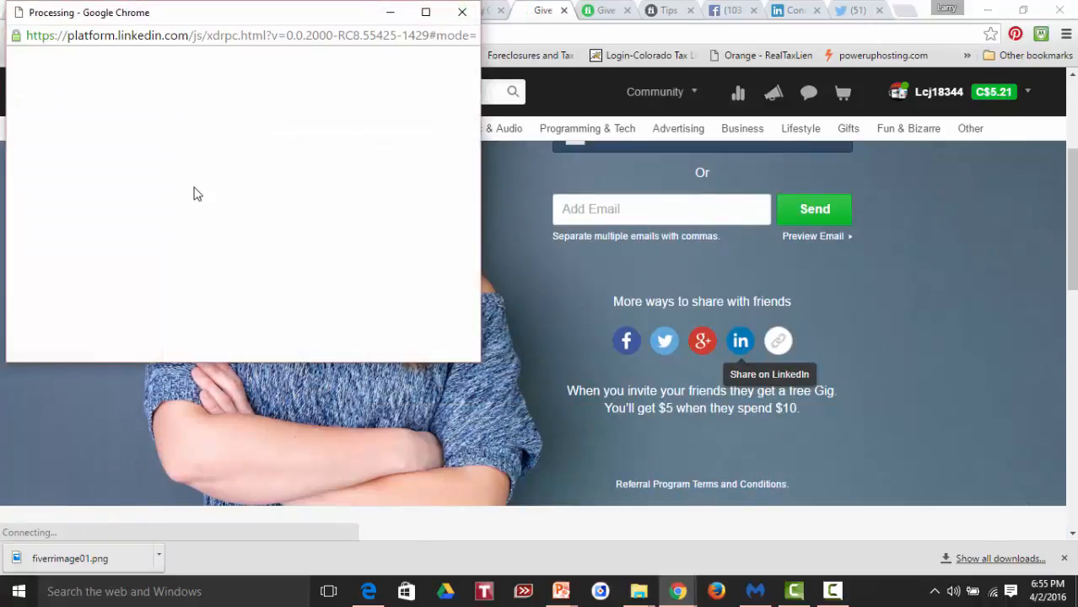
left_click(738, 341)
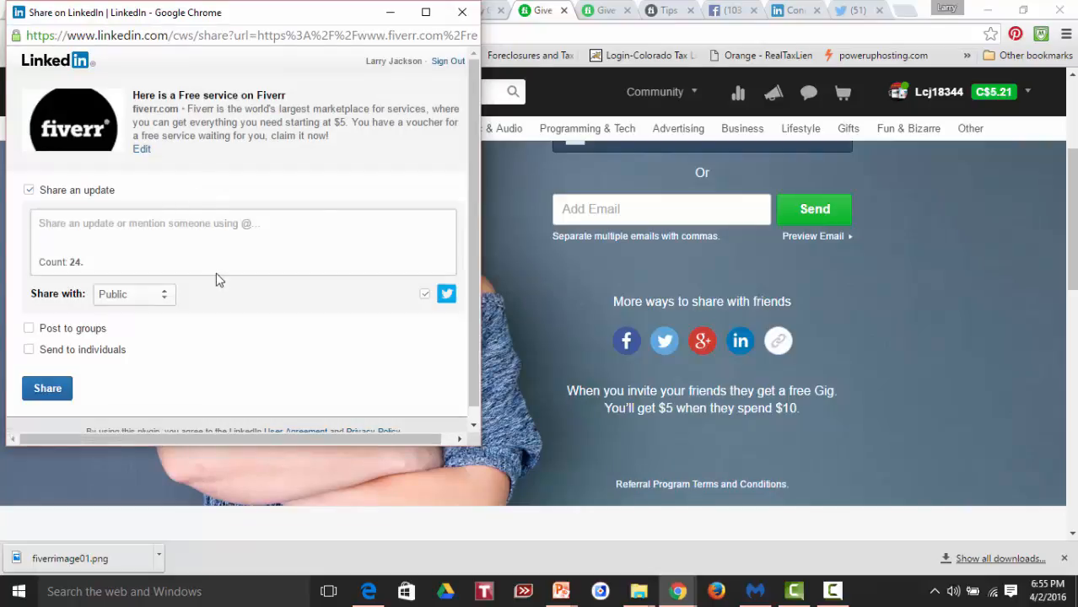
left_click(135, 293)
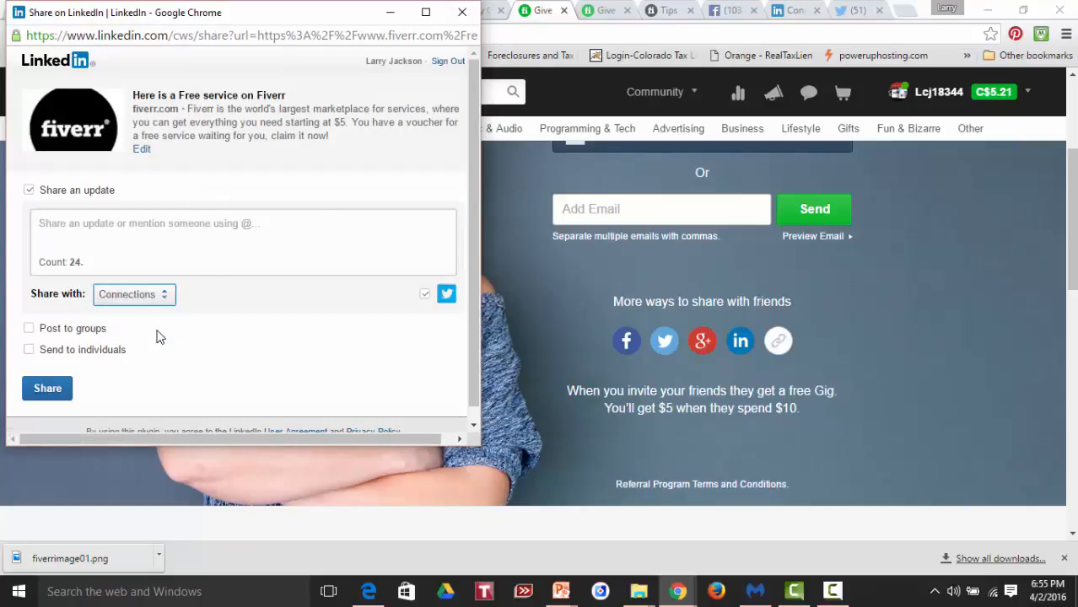
mouse_move(228, 364)
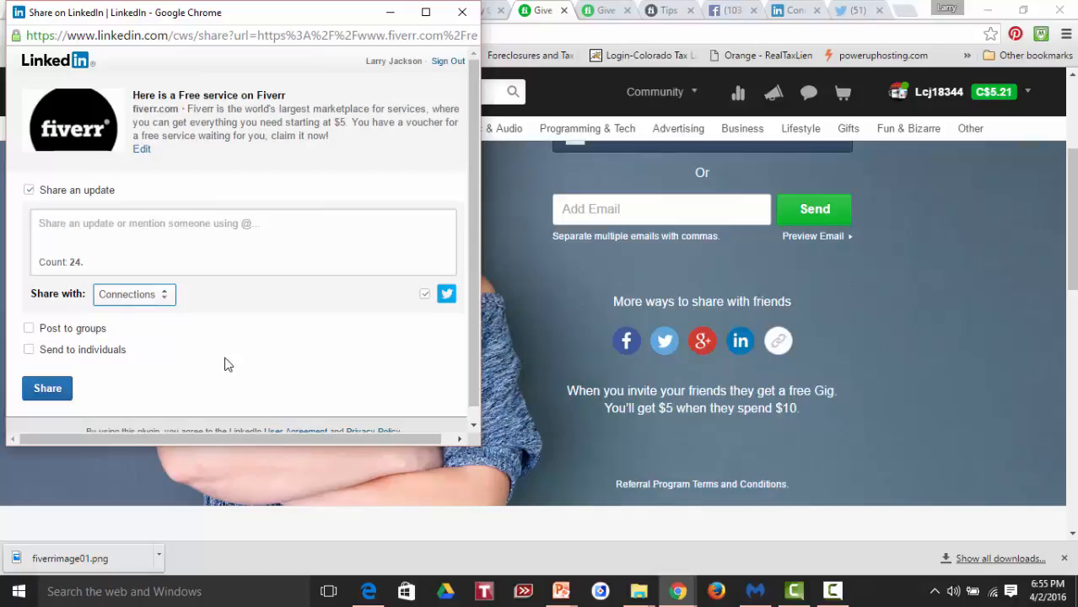
mouse_move(189, 373)
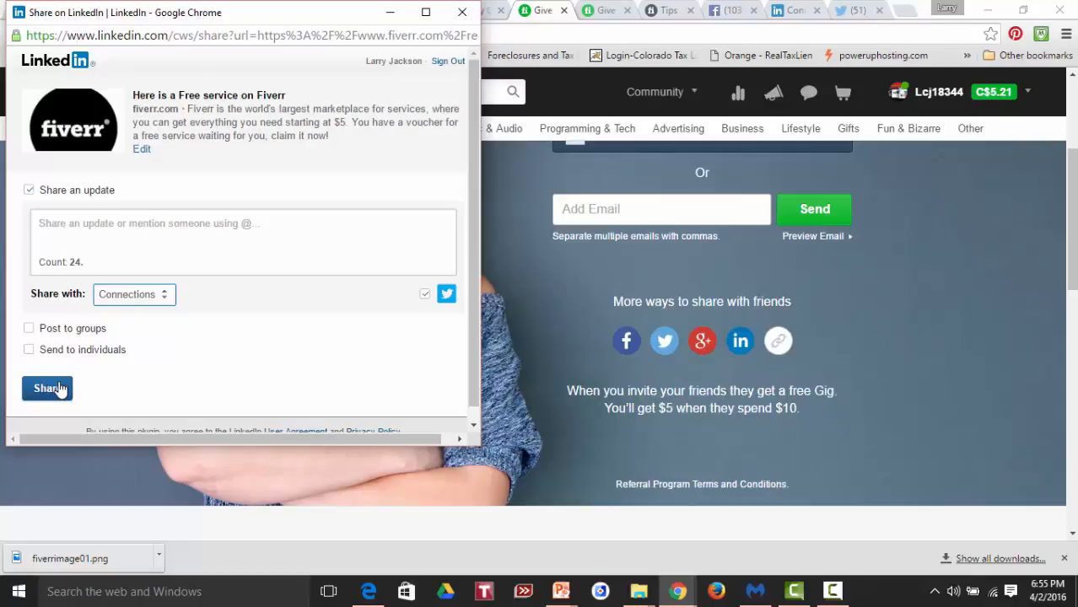
left_click(47, 388)
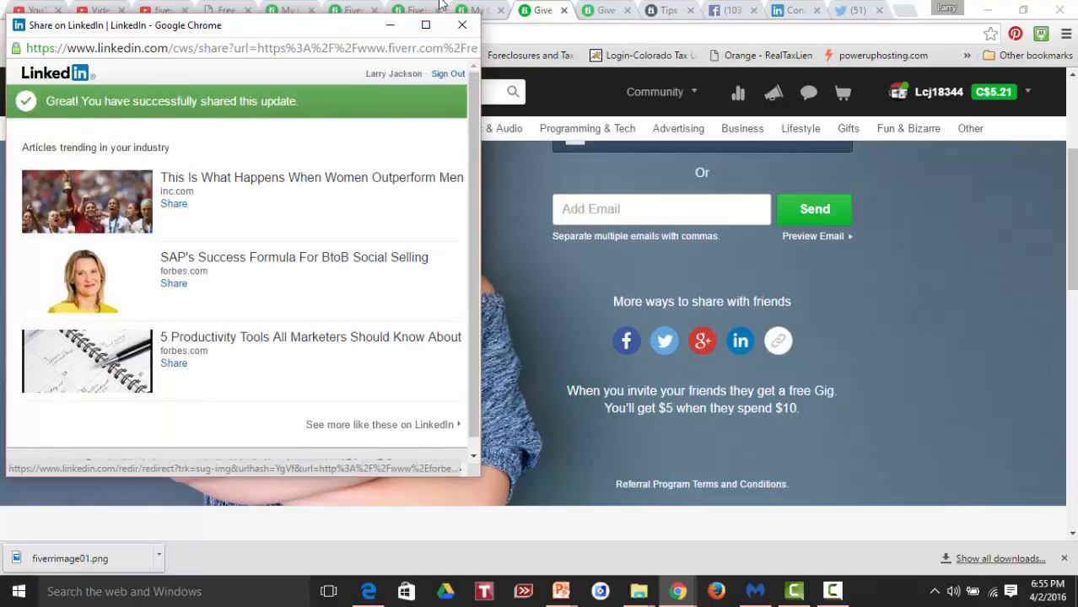
left_click(462, 25)
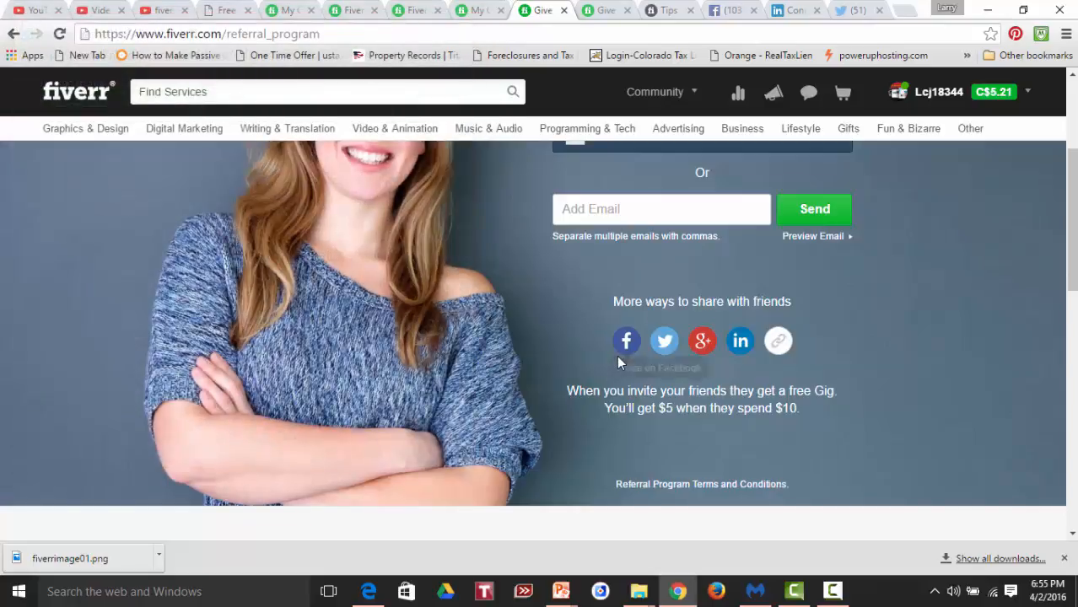
mouse_move(626, 341)
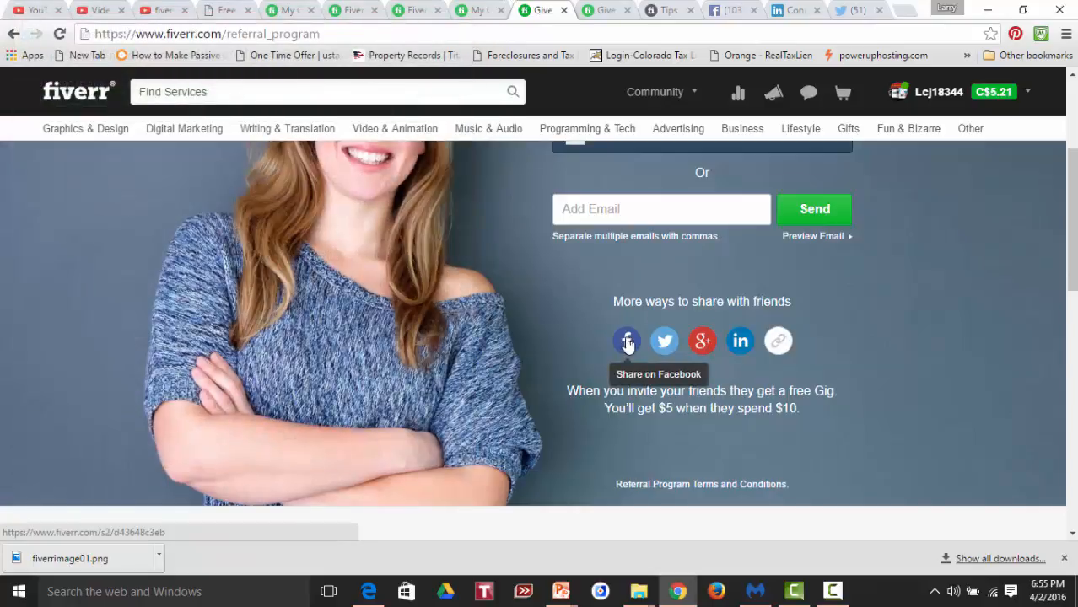
- Post the Fiverr referral link to Facebook via the share dialog
left_click(626, 341)
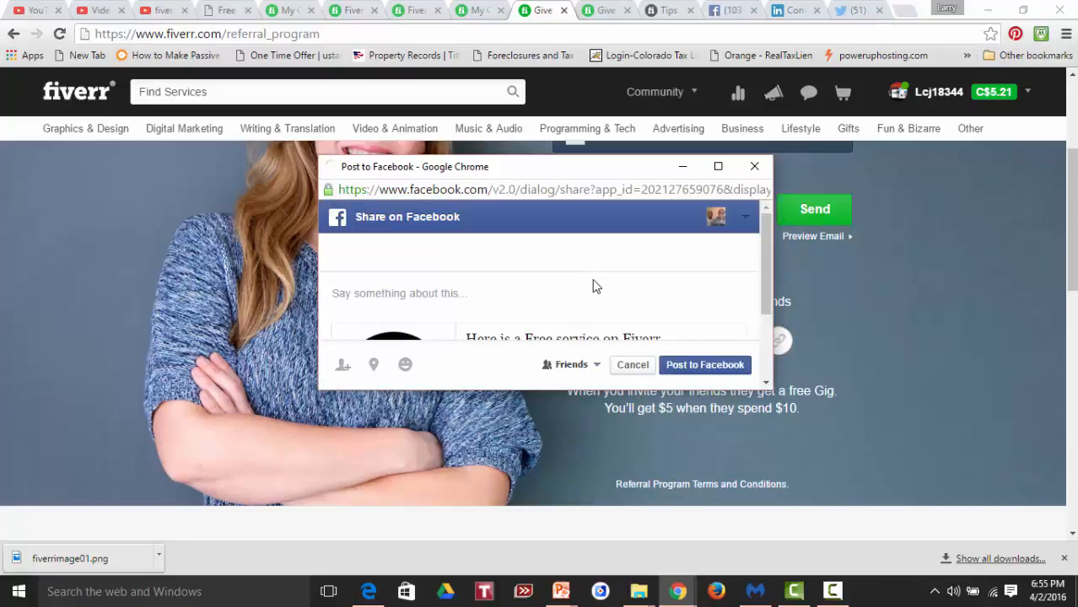
left_click(705, 364)
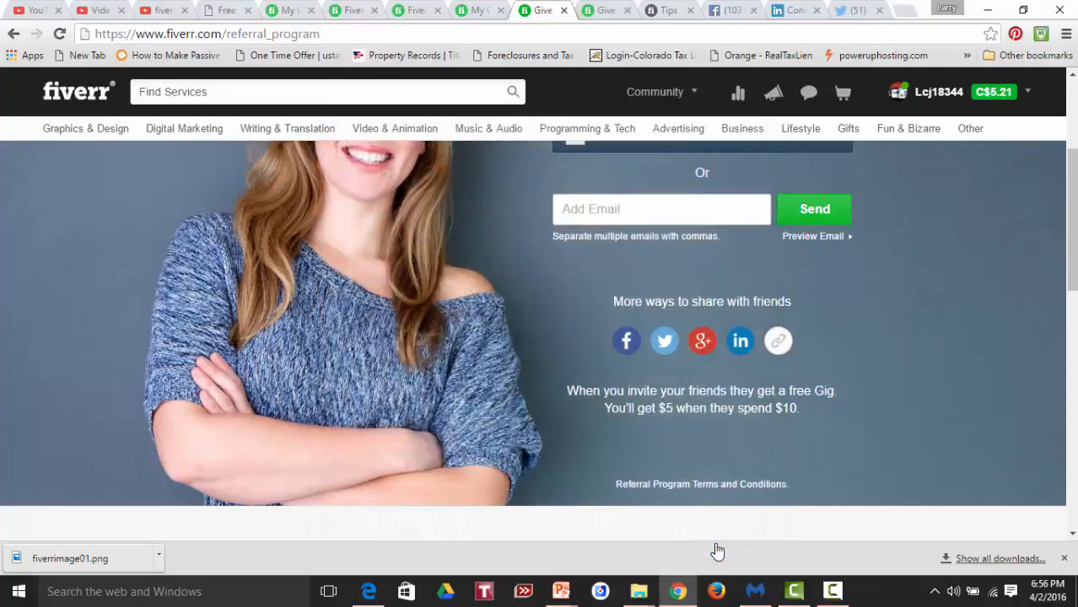
mouse_move(664, 341)
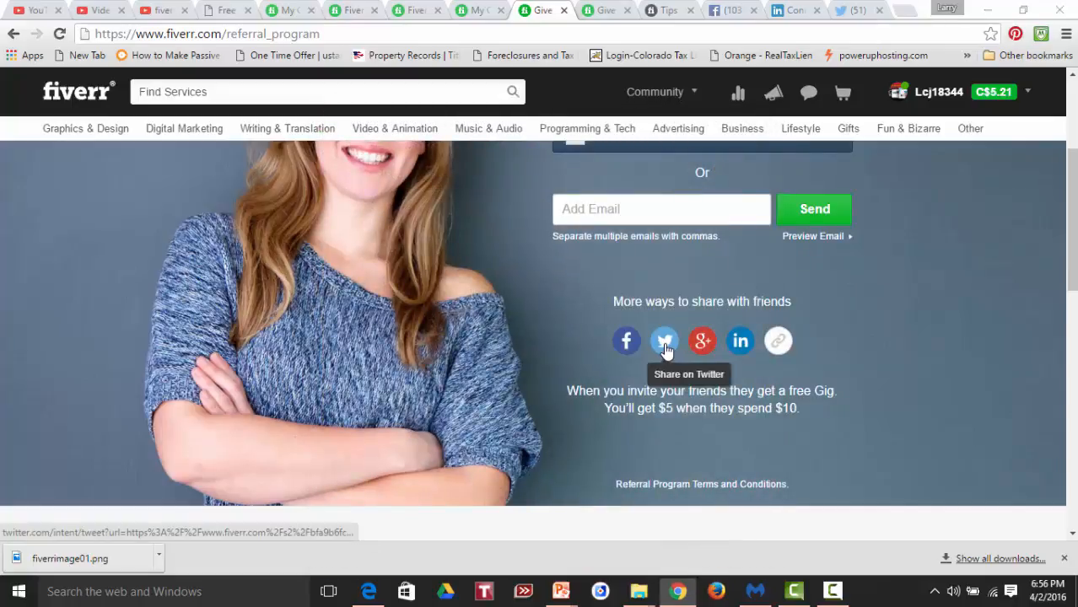
left_click(664, 341)
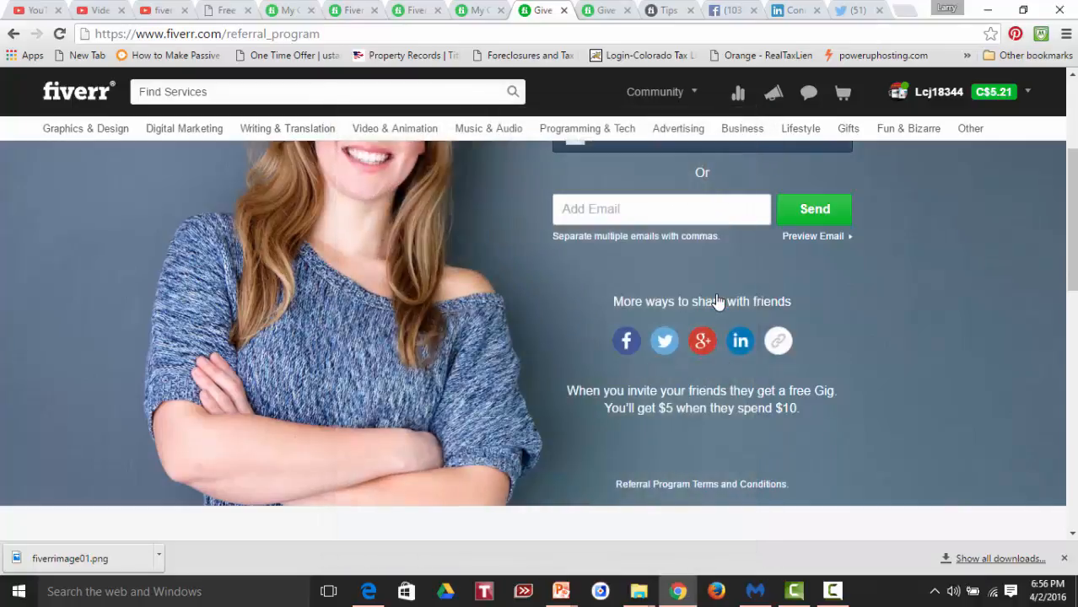
mouse_move(965, 239)
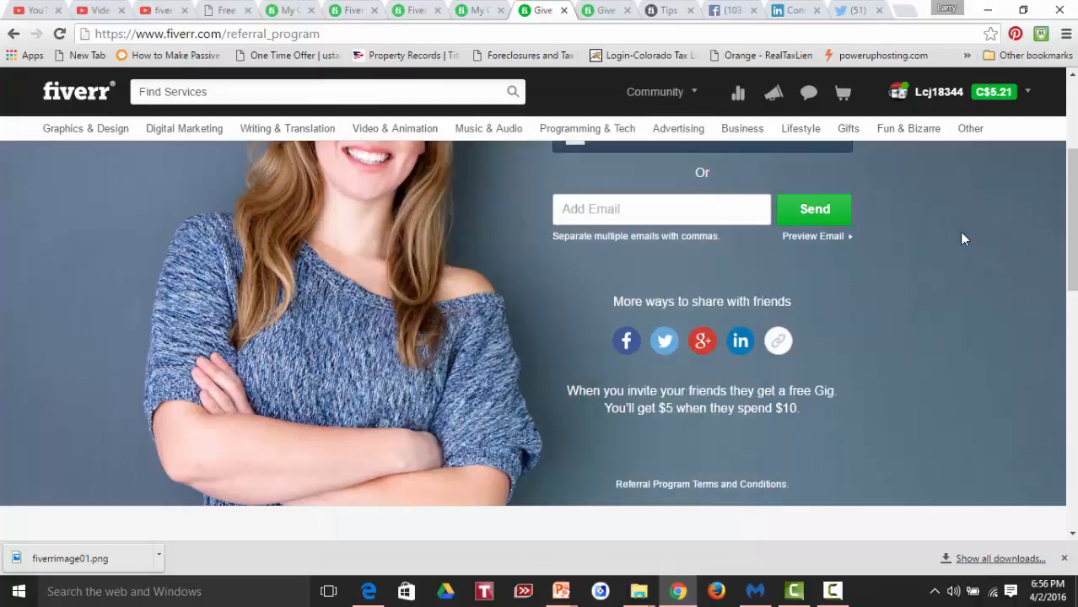
mouse_move(864, 287)
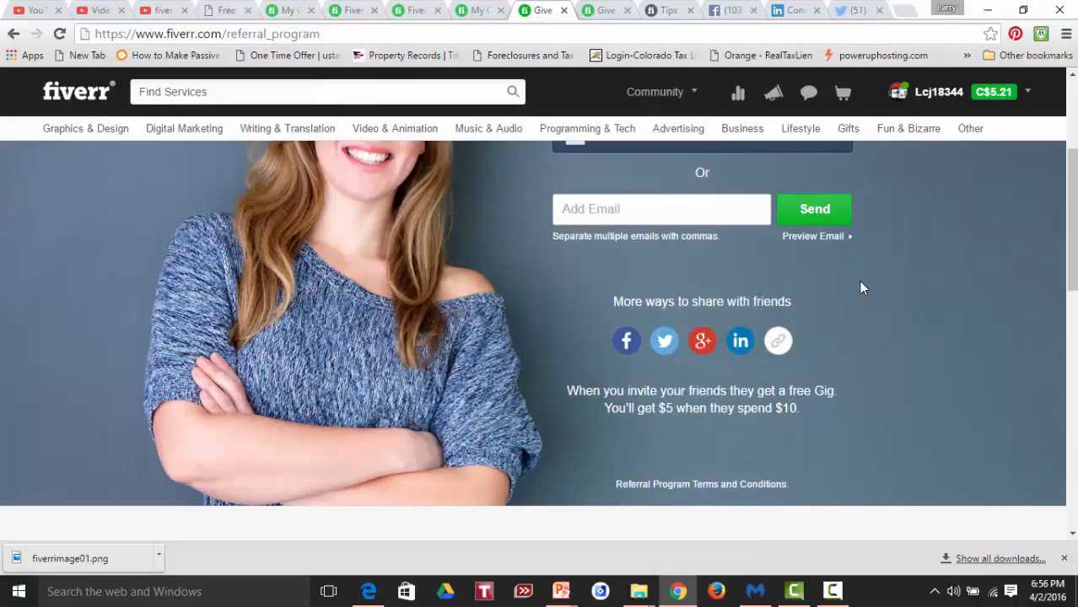
left_click(833, 590)
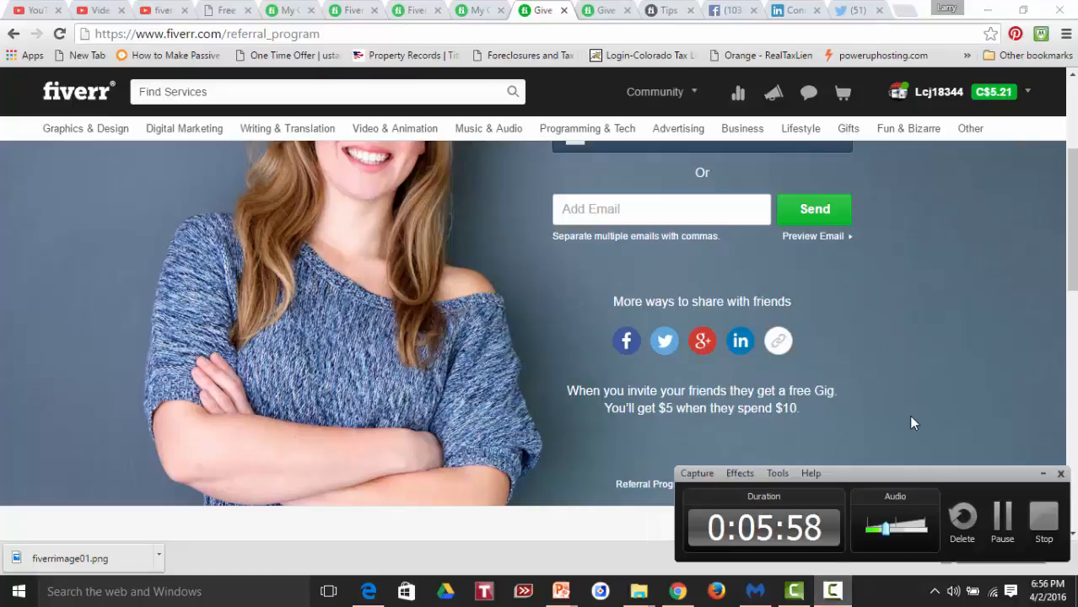
mouse_move(898, 302)
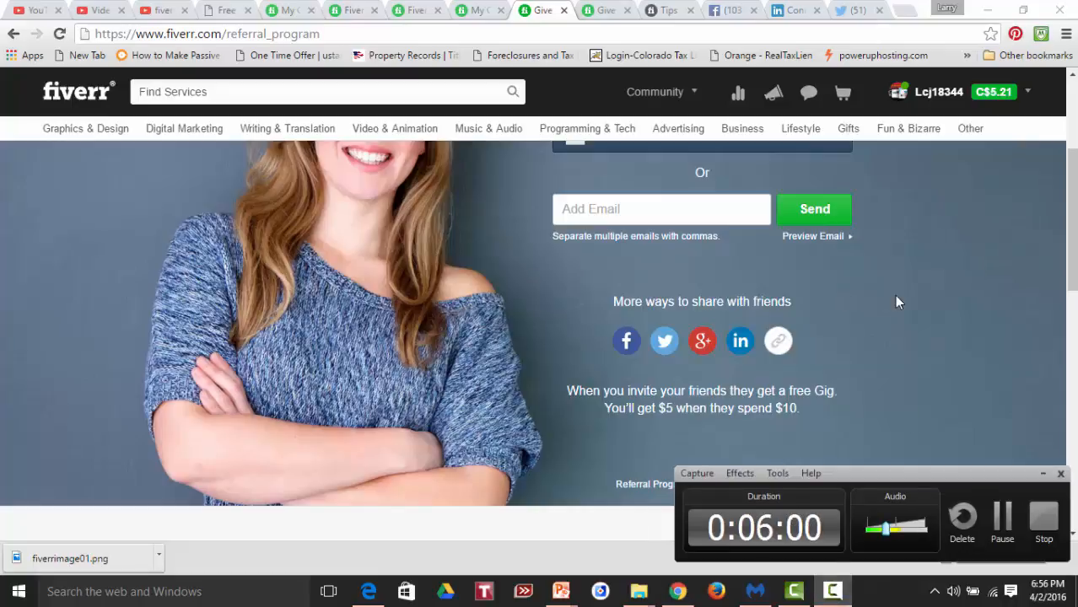